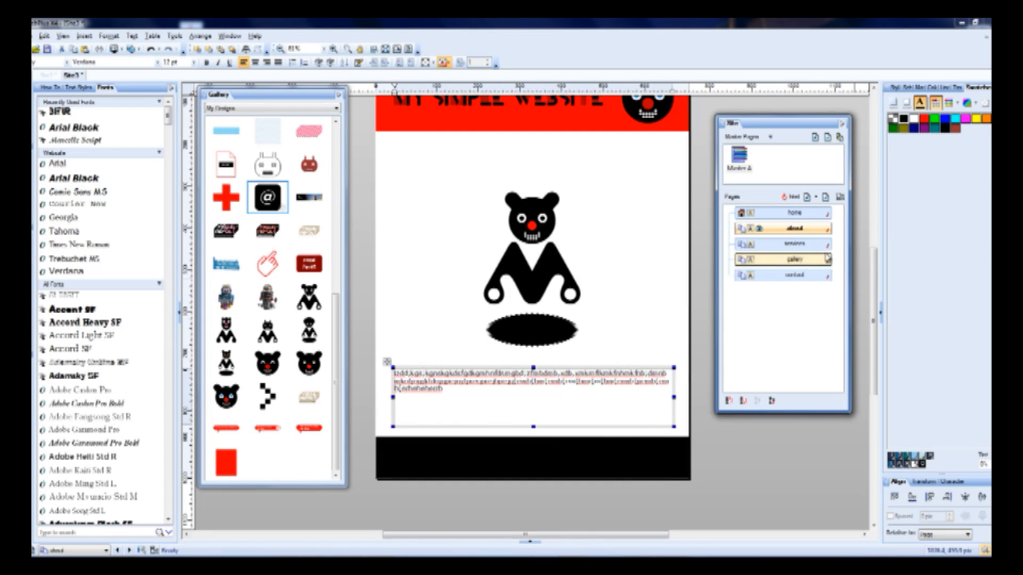
Switch between the services, gallery and home pages, selecting the home page text frame.
click(781, 243)
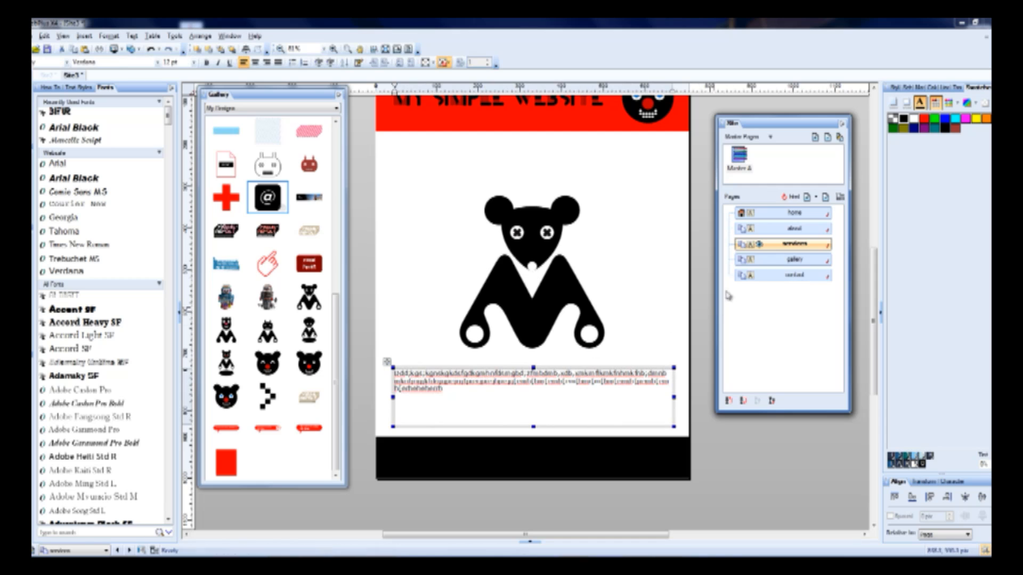
click(779, 259)
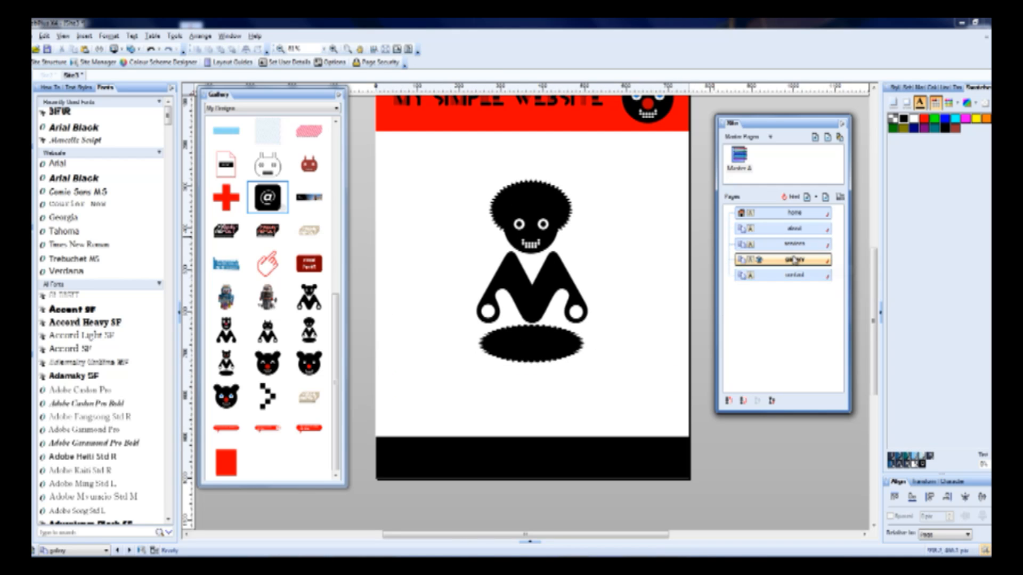
mouse_move(783, 275)
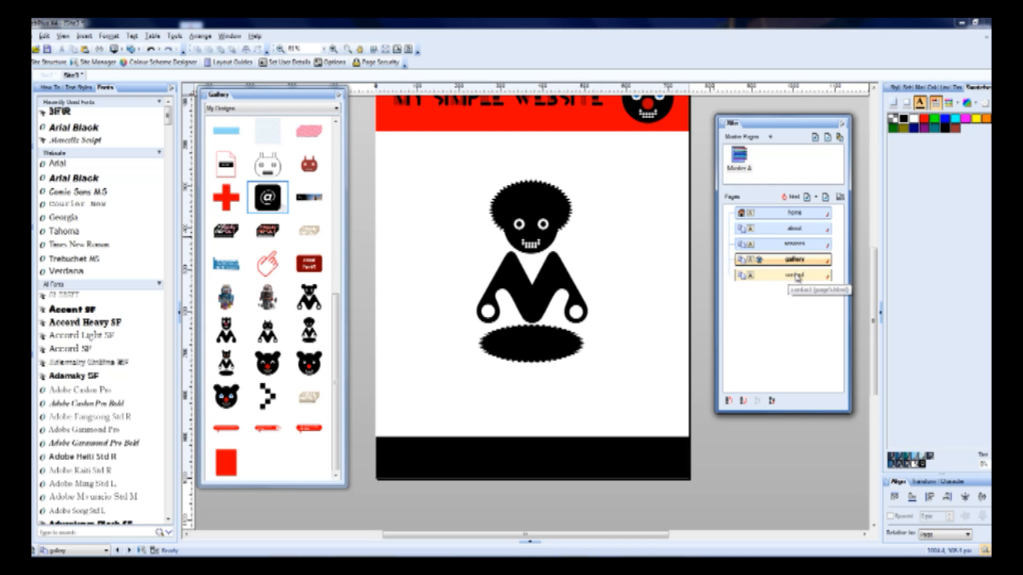
click(781, 212)
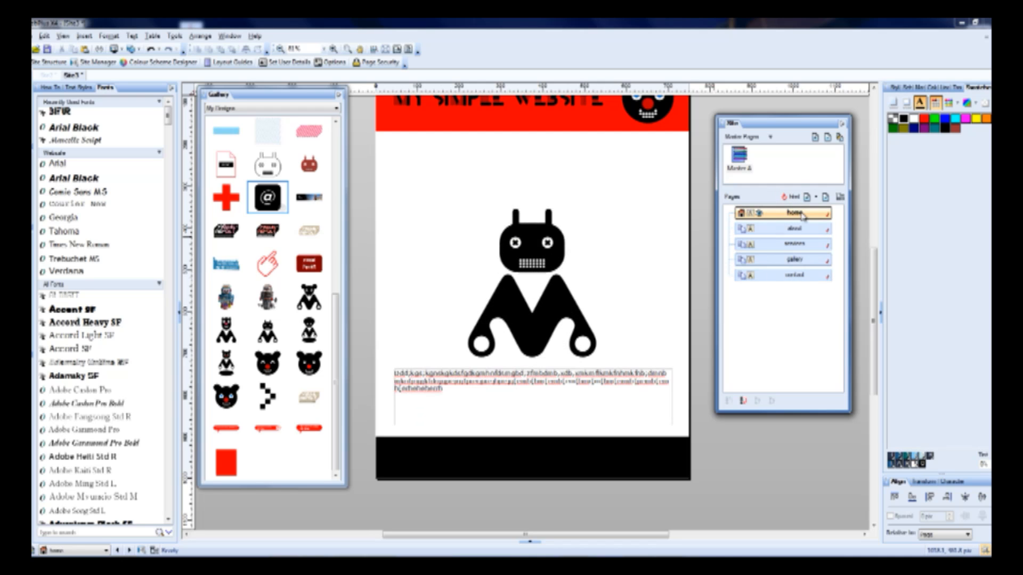
click(529, 381)
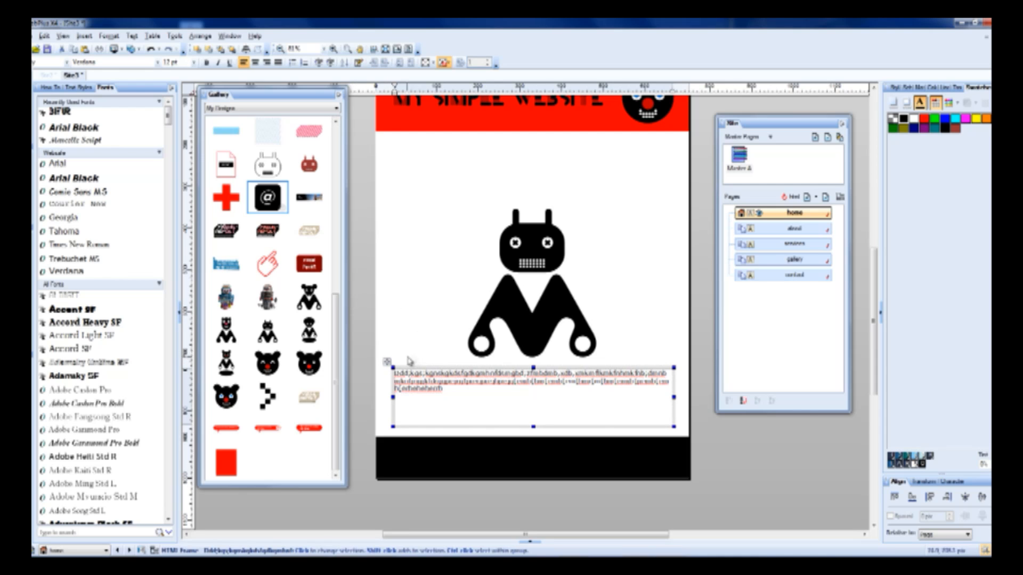
mouse_move(465, 390)
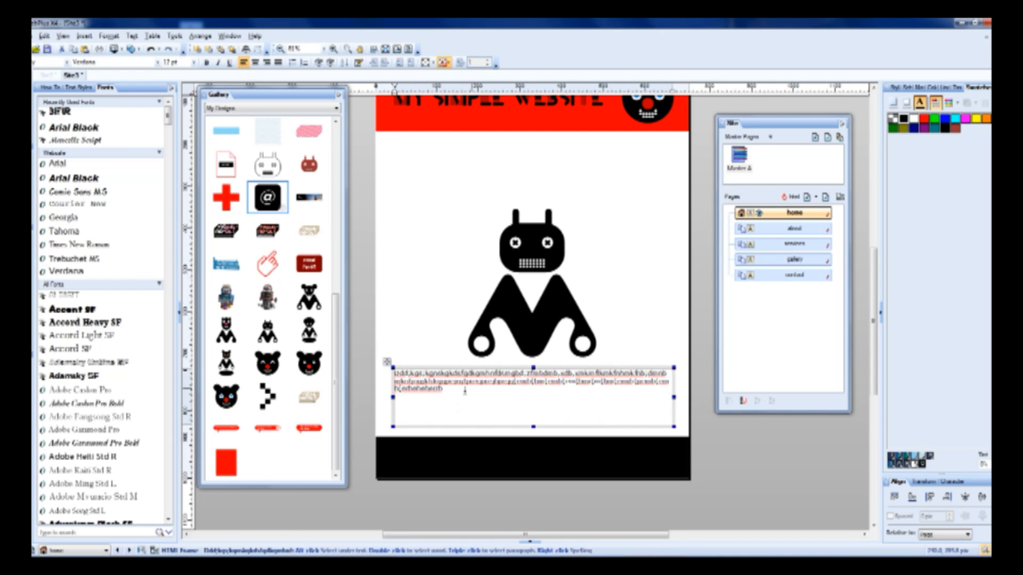
click(792, 275)
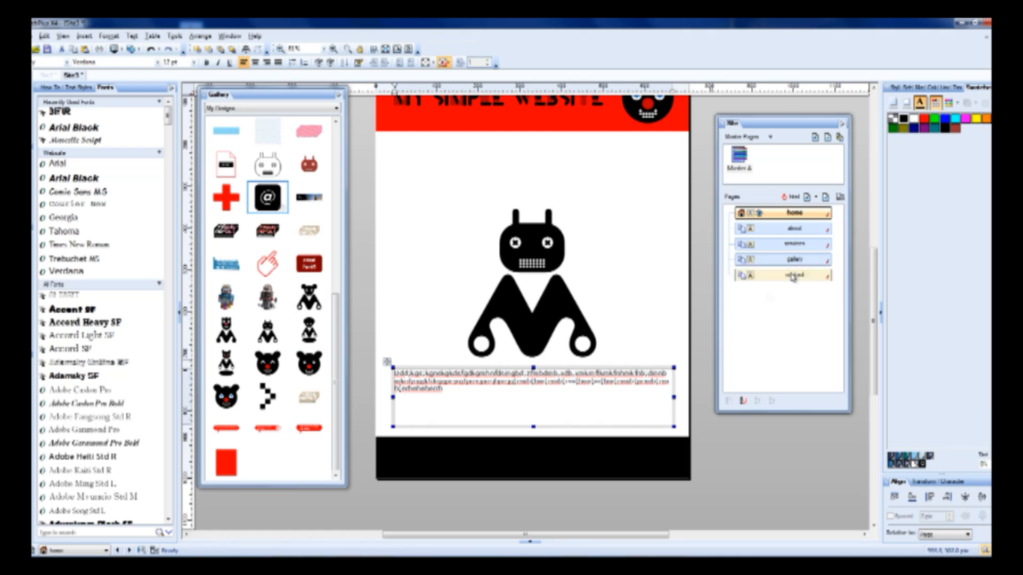
Cycle again through services, gallery, contact and home, checking the services page text frame.
click(780, 243)
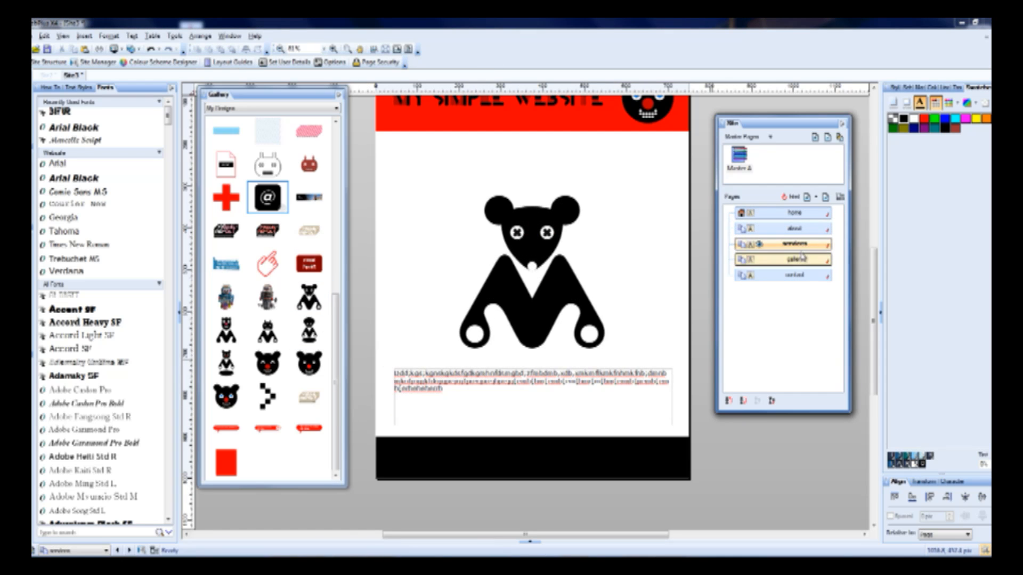
click(776, 260)
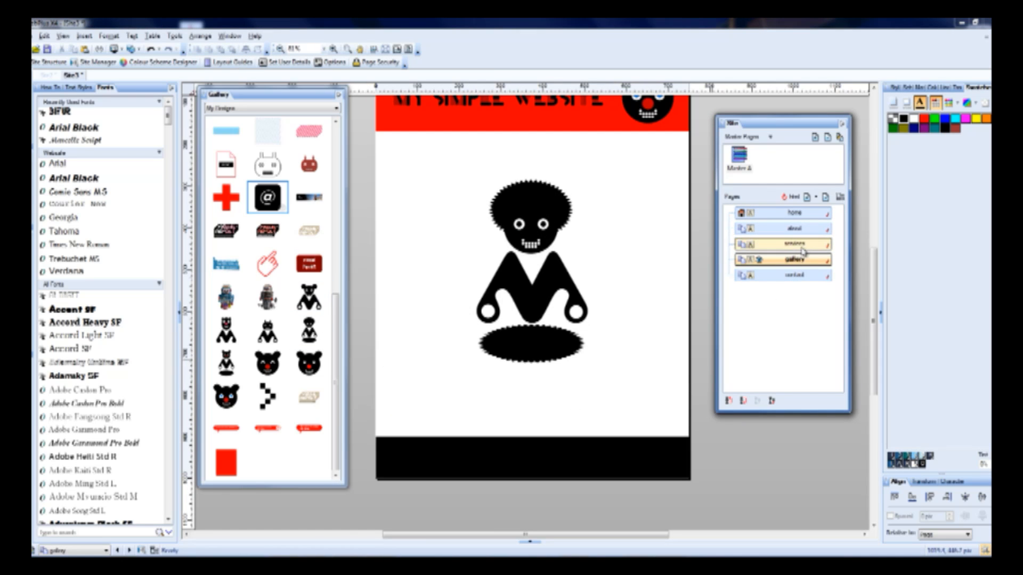
click(781, 212)
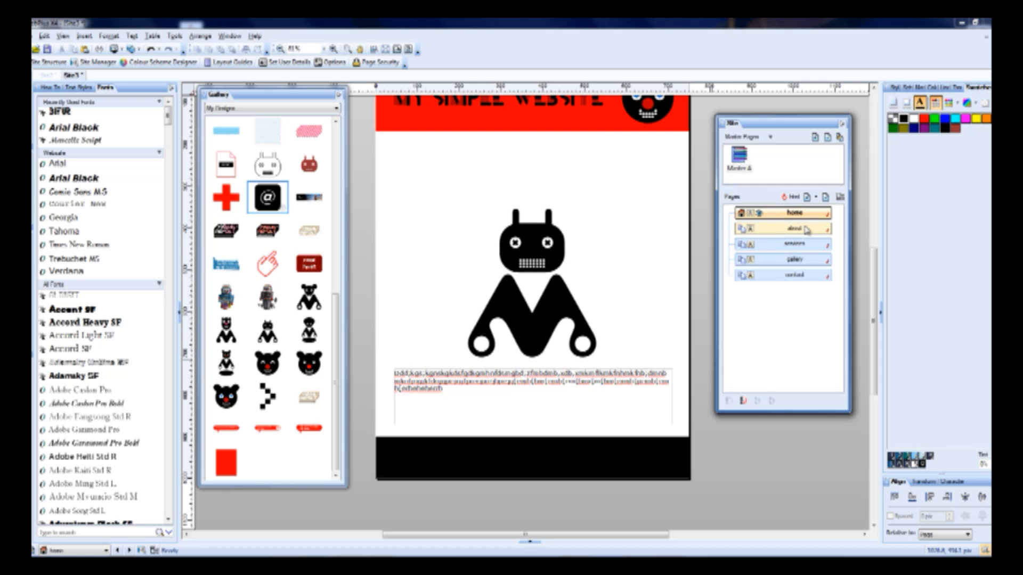
click(779, 243)
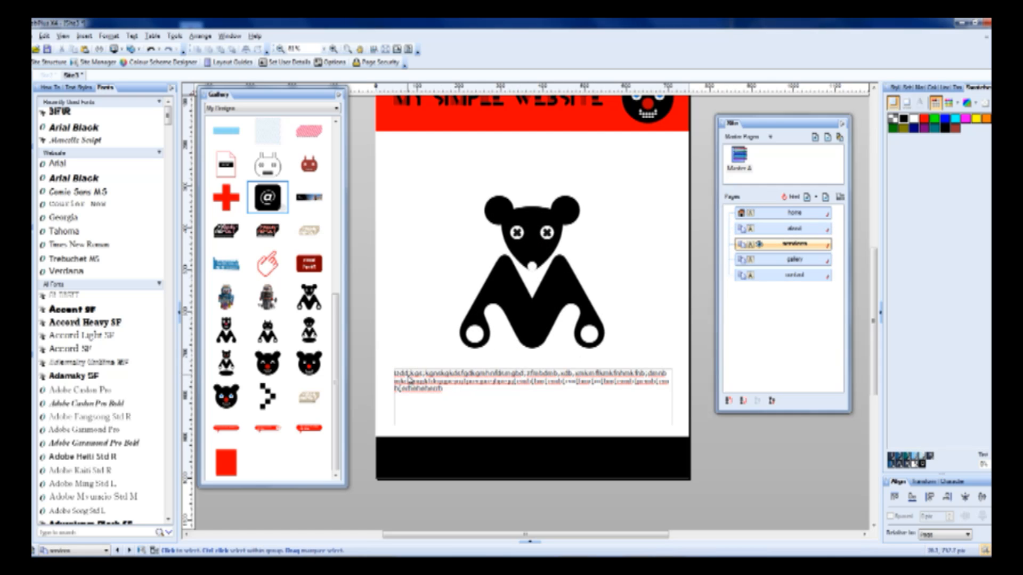
click(531, 398)
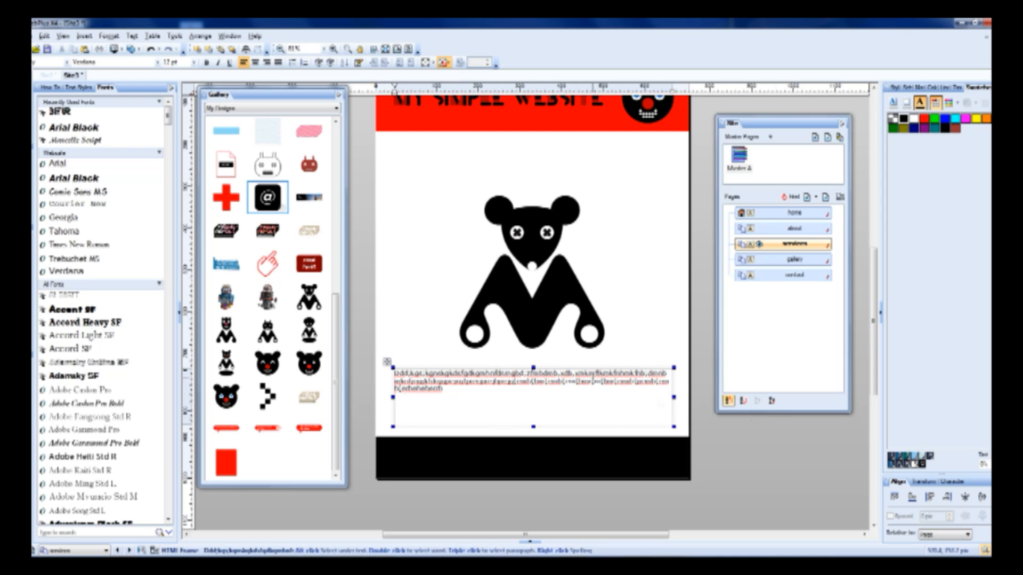
click(780, 259)
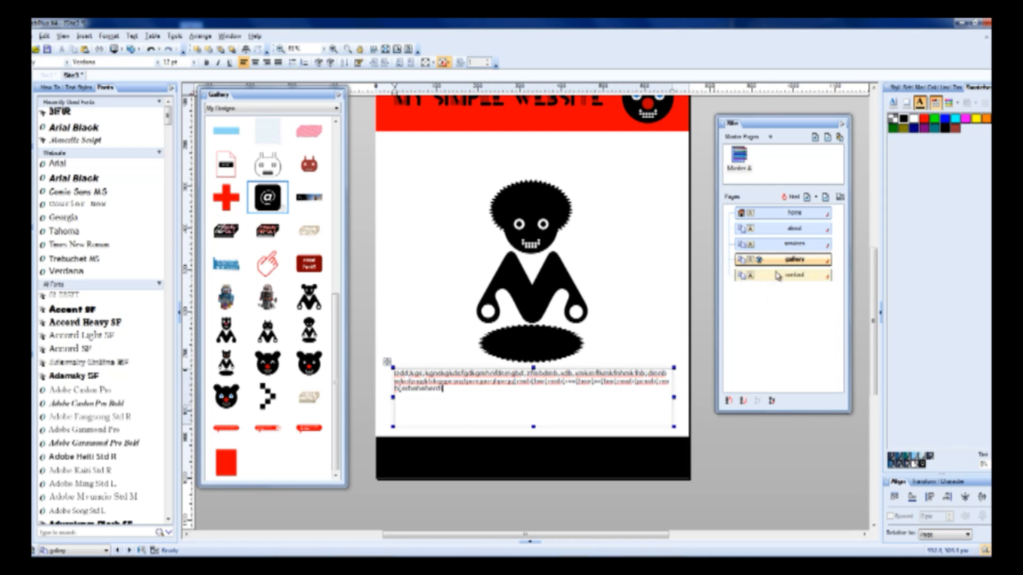
click(793, 275)
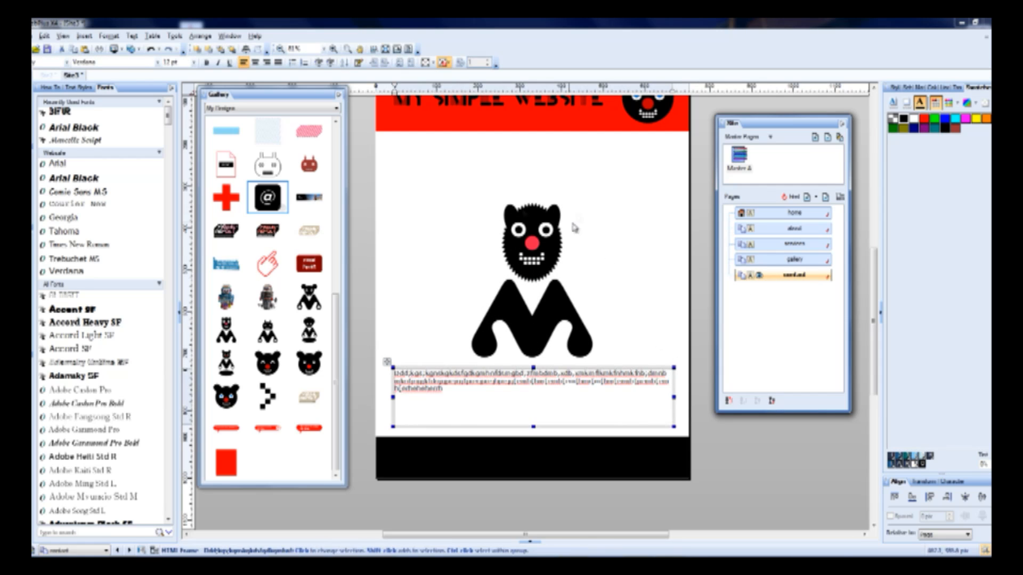
click(793, 212)
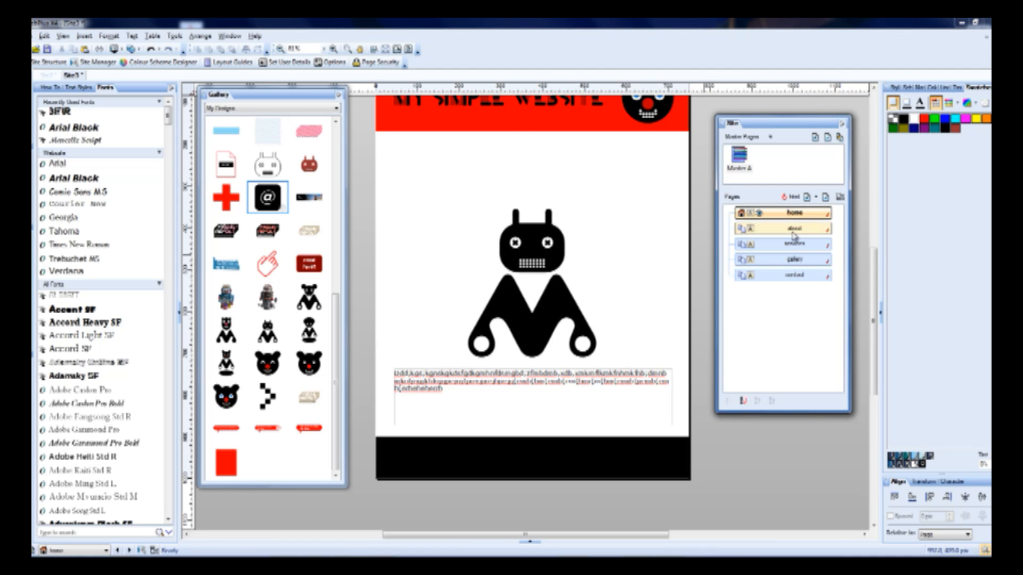
click(792, 243)
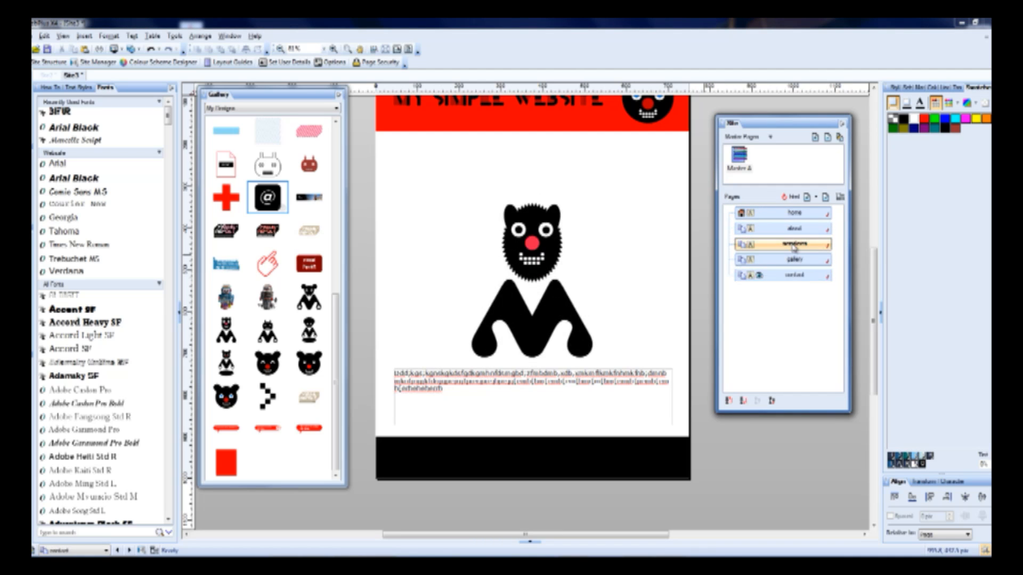
click(794, 212)
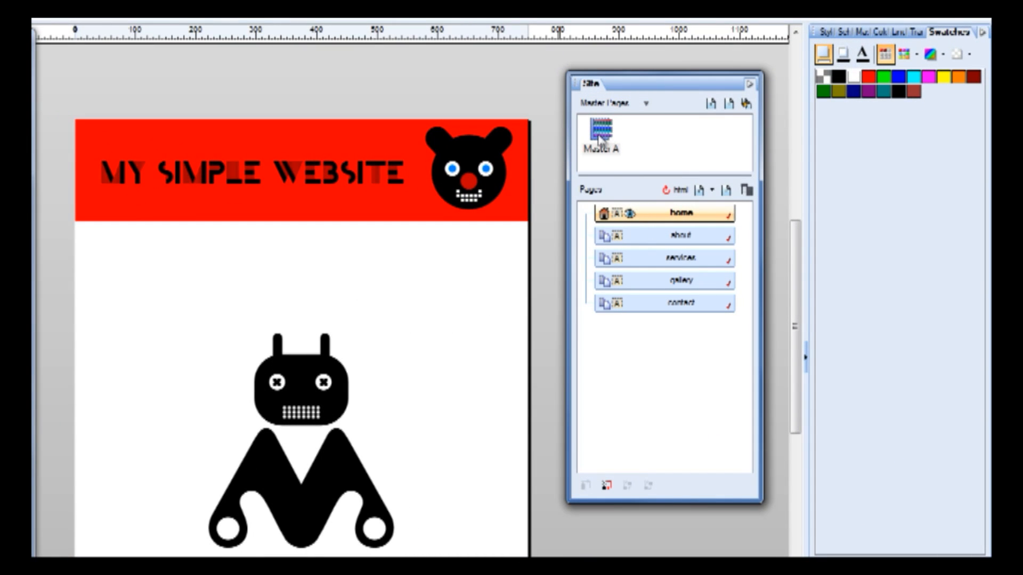
Open Master A, the page holding the red title header and bear logo.
click(600, 131)
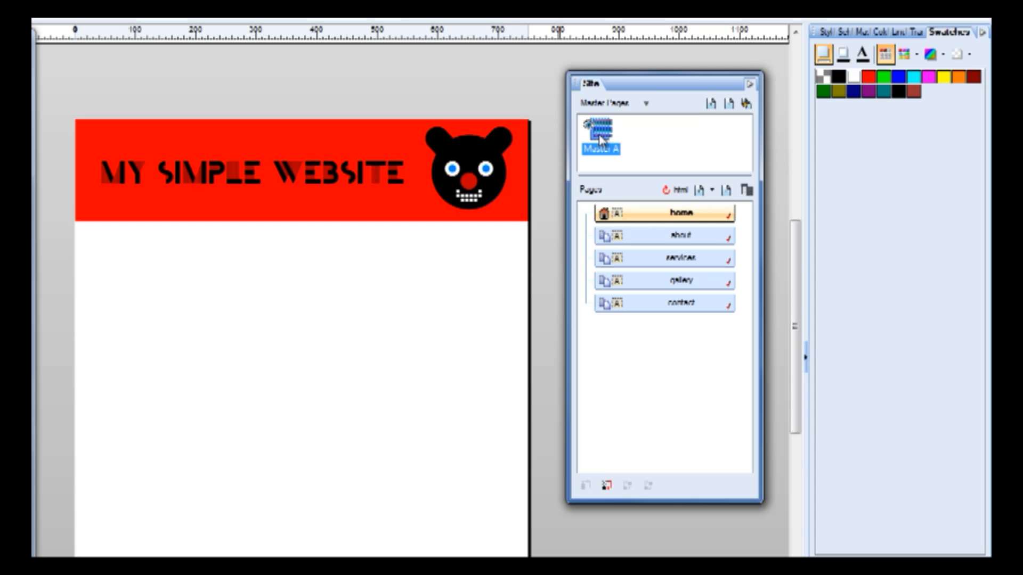
mouse_move(638, 137)
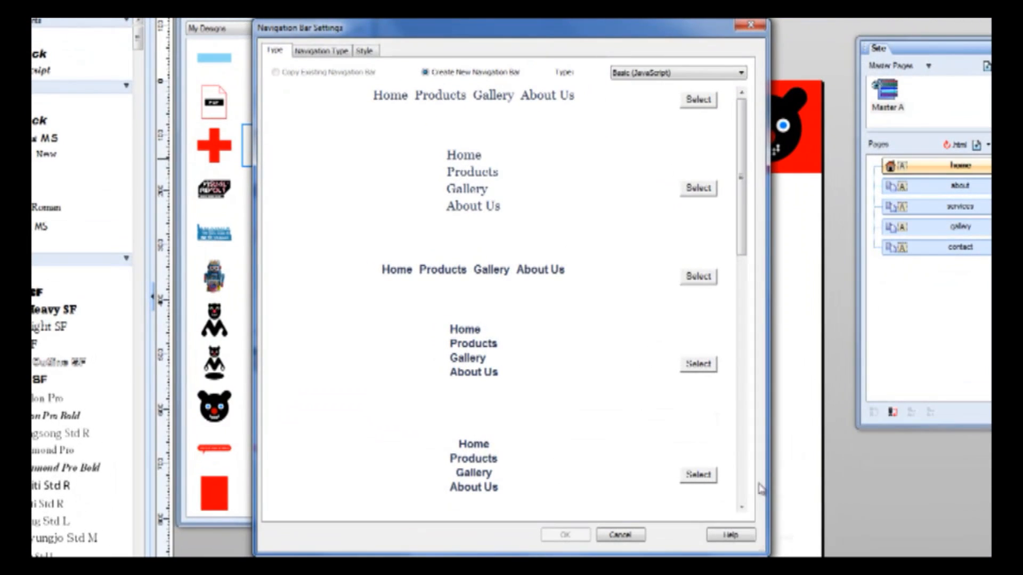
Choose Basic Horizontal Menu Style 2 as the navigation bar type and show Navigation Type settings.
click(737, 72)
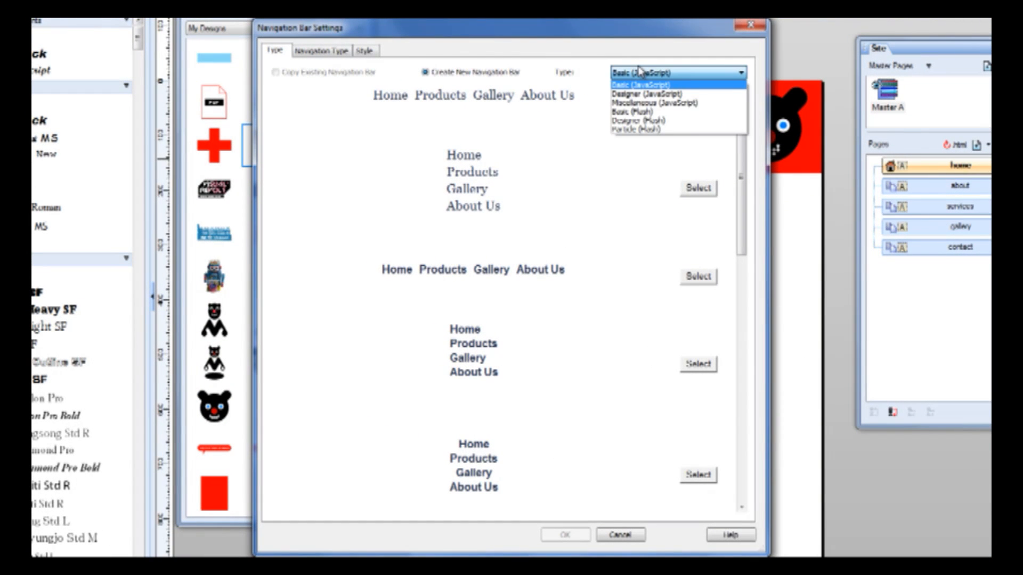
mouse_move(662, 93)
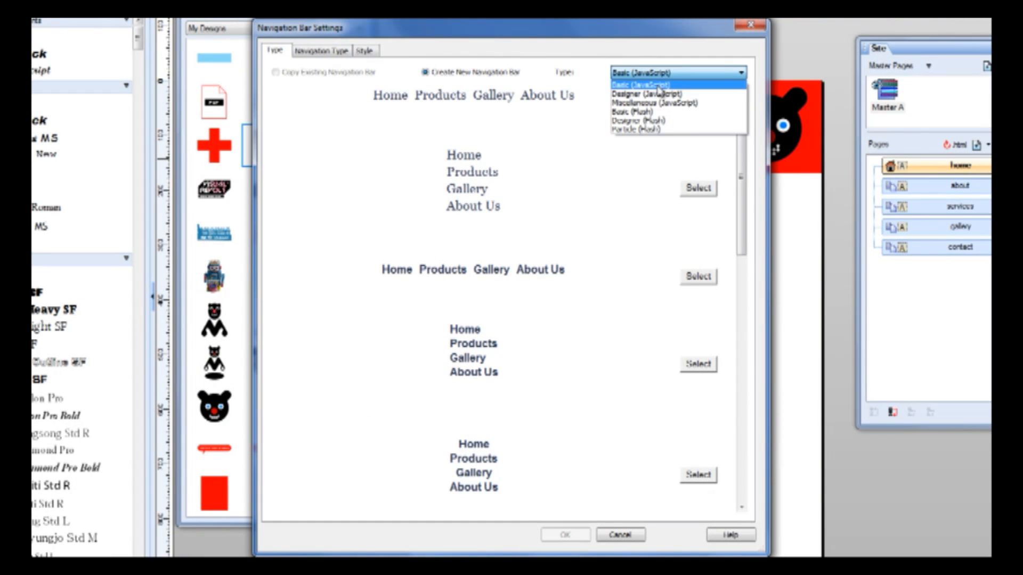
mouse_move(678, 103)
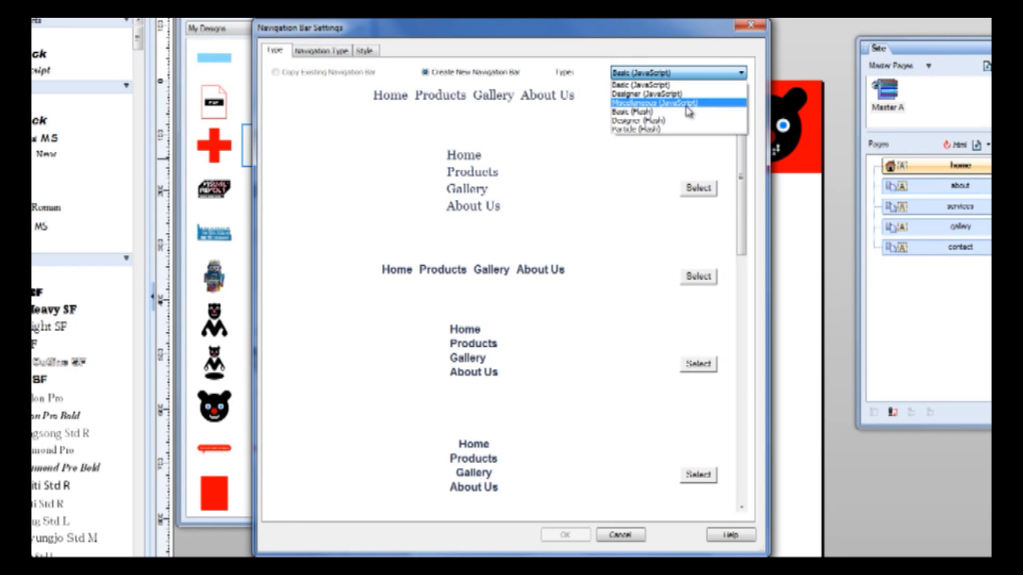
mouse_move(689, 110)
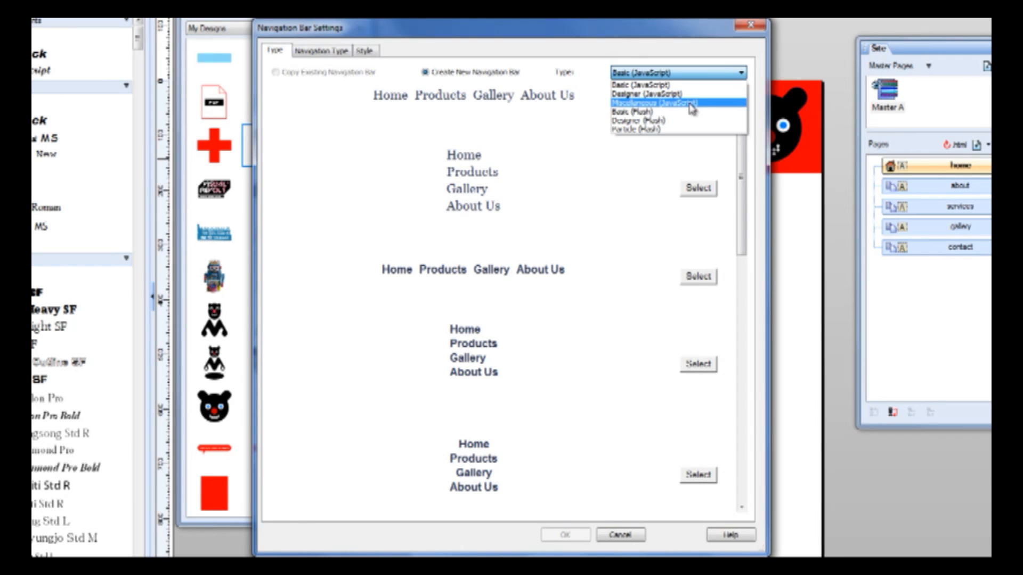
mouse_move(665, 113)
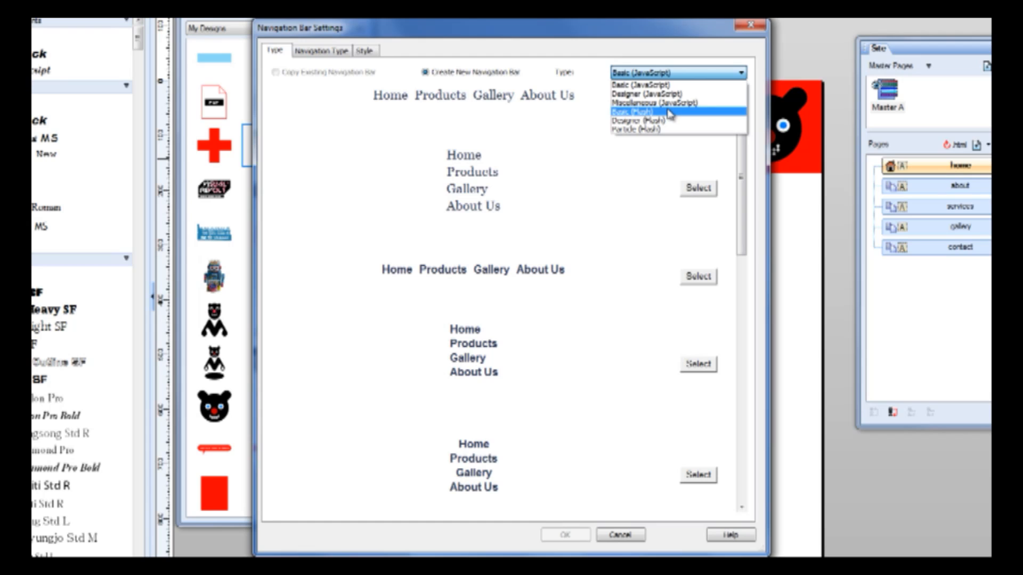
mouse_move(664, 119)
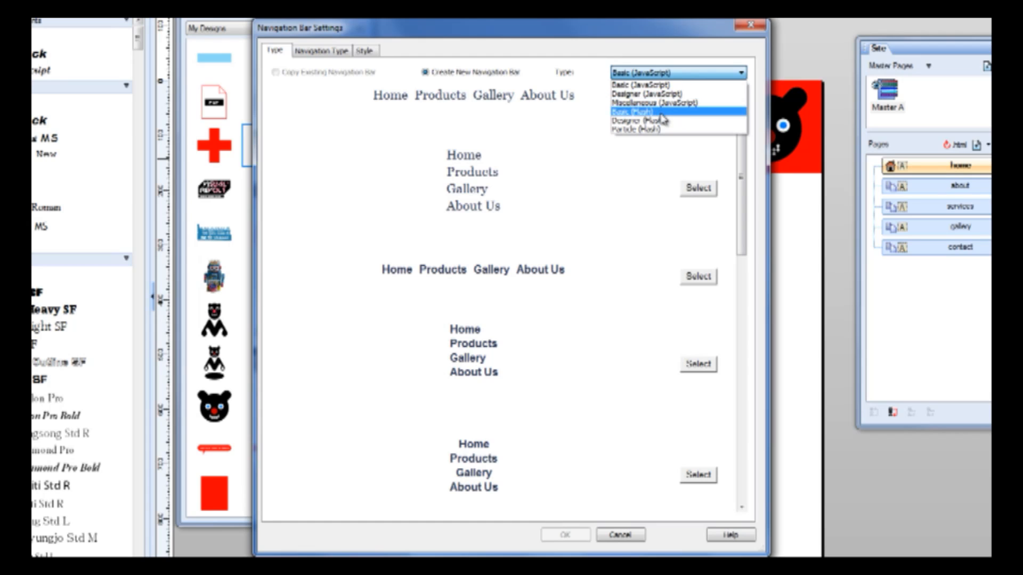
mouse_move(660, 116)
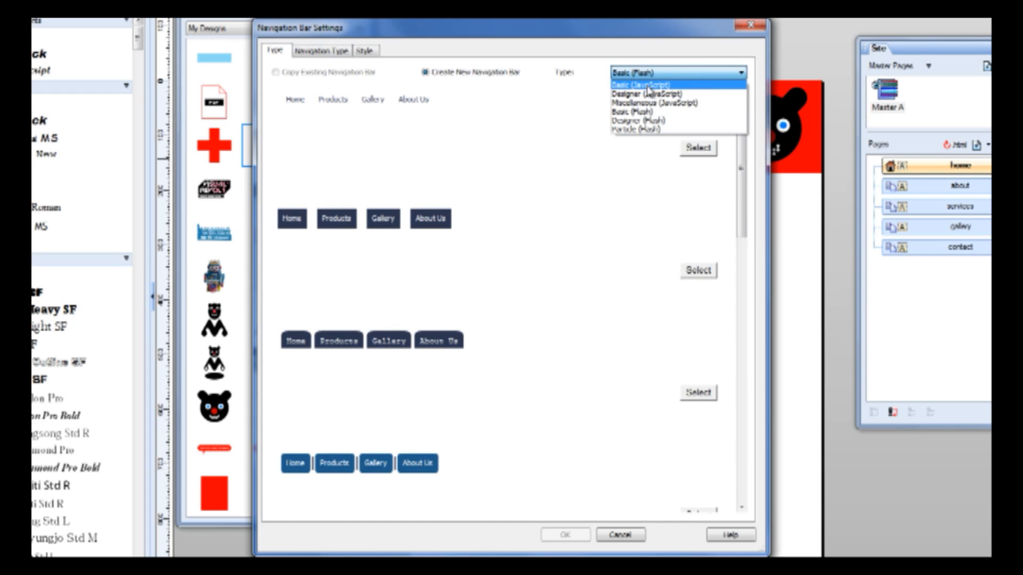
click(639, 84)
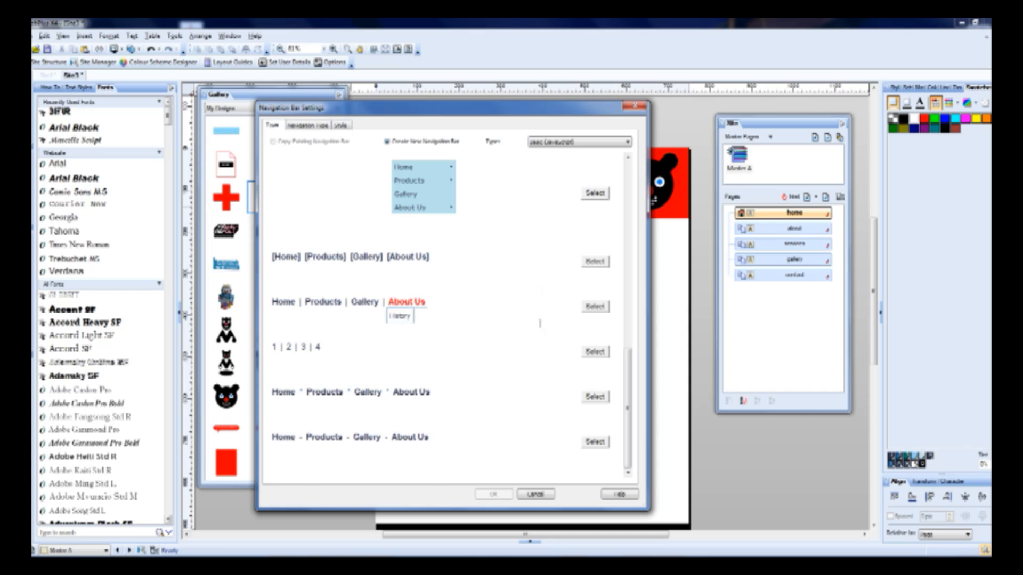
mouse_move(344, 342)
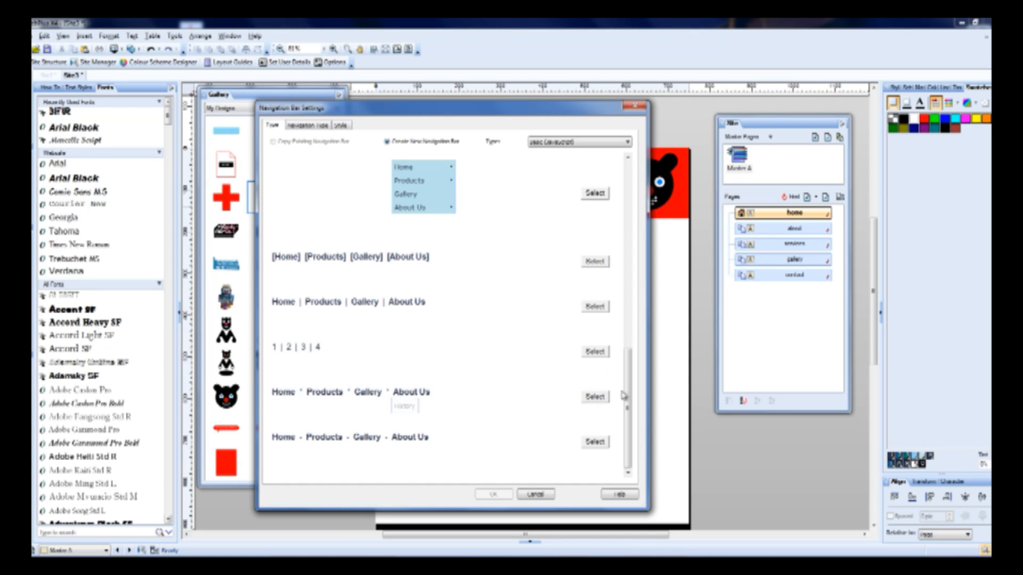
scroll(down, 3)
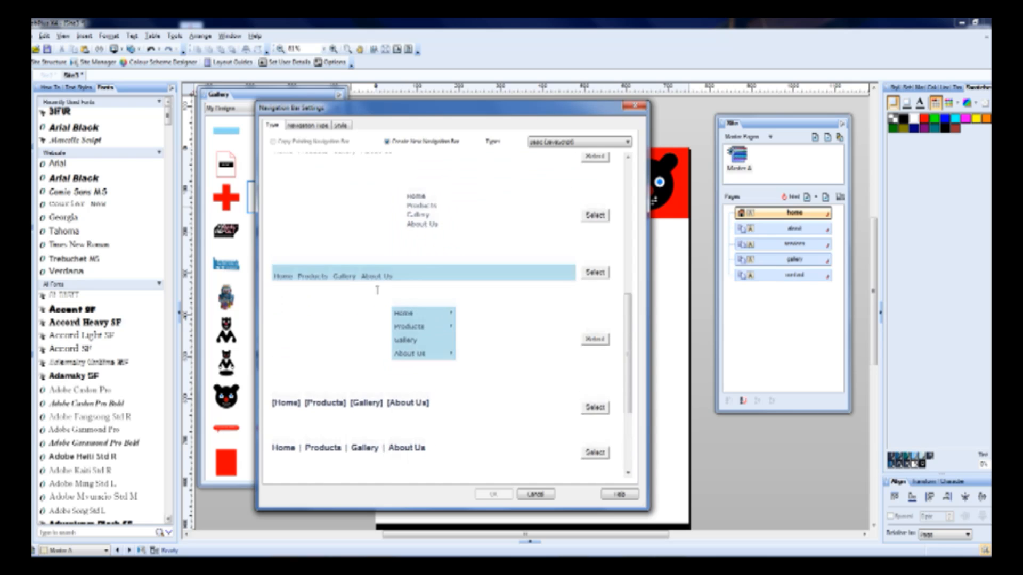
scroll(down, 3)
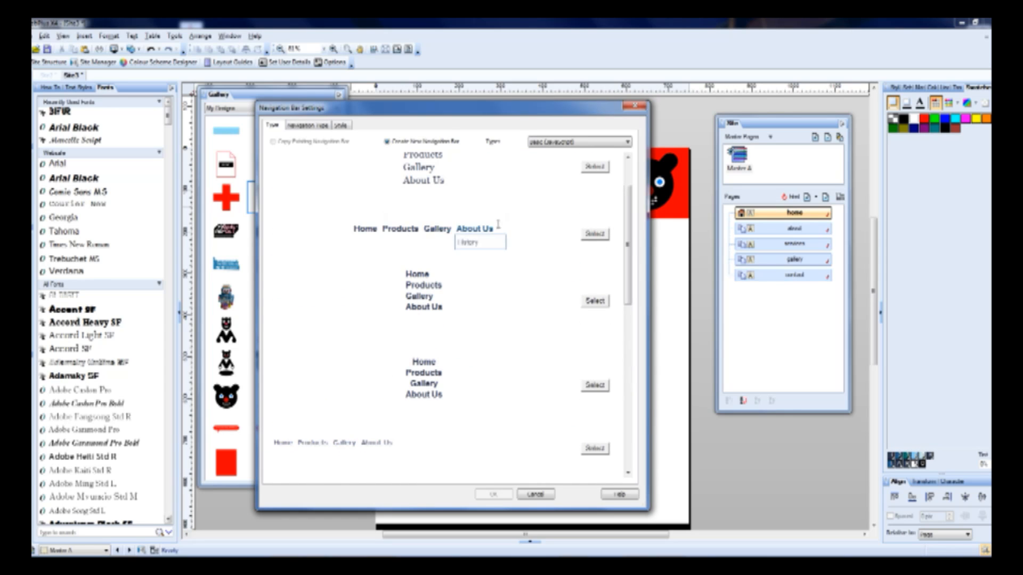
mouse_move(274, 229)
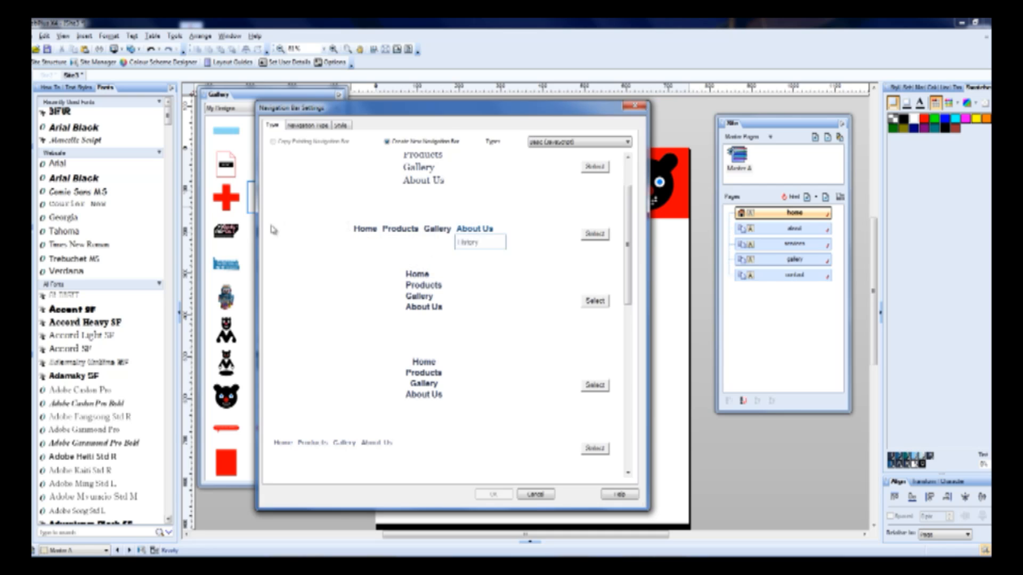
click(401, 229)
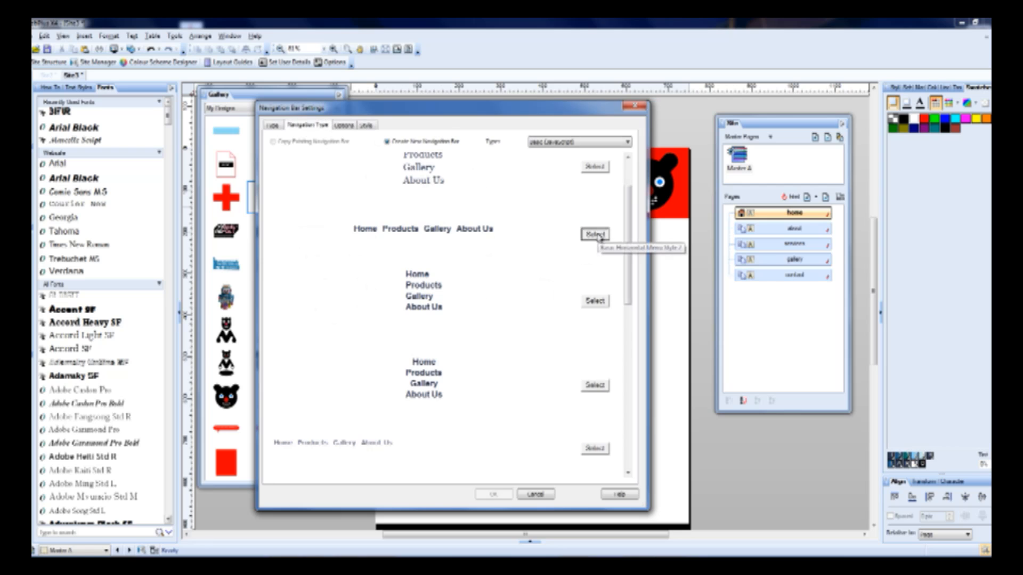
click(352, 125)
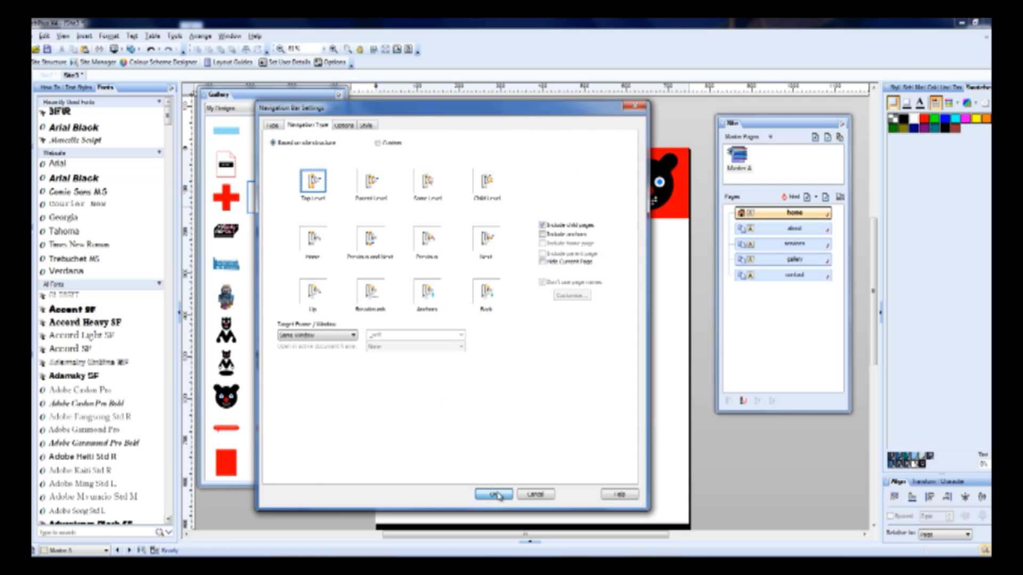
Insert the navigation bar and confirm it shows on the services, about and gallery pages.
click(495, 494)
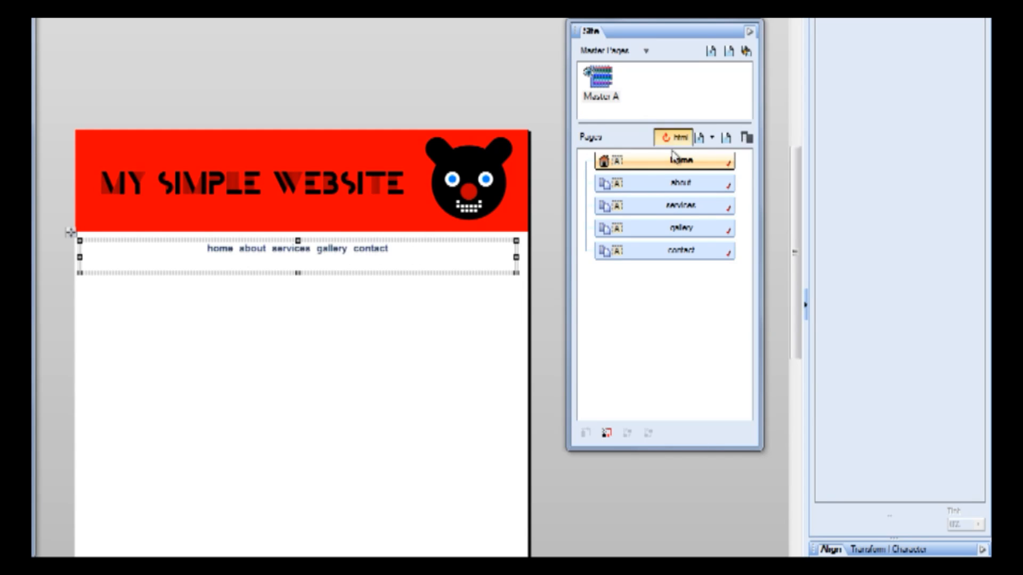
click(680, 206)
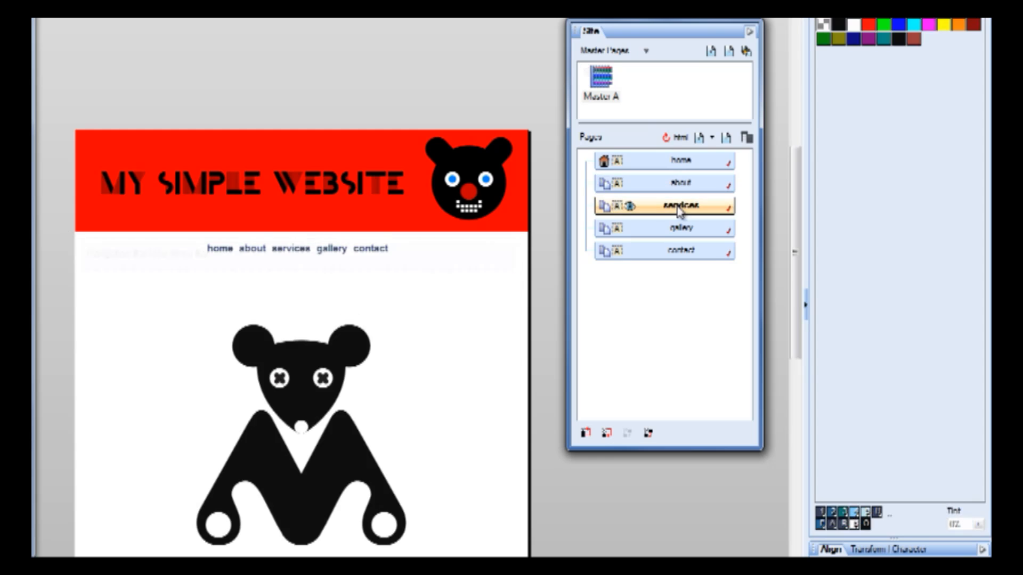
click(680, 182)
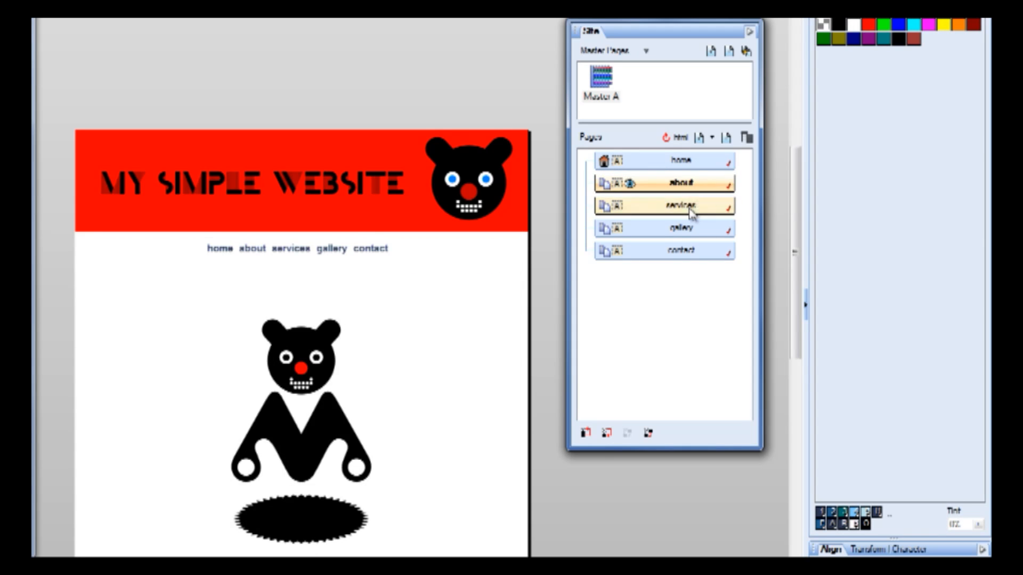
click(664, 160)
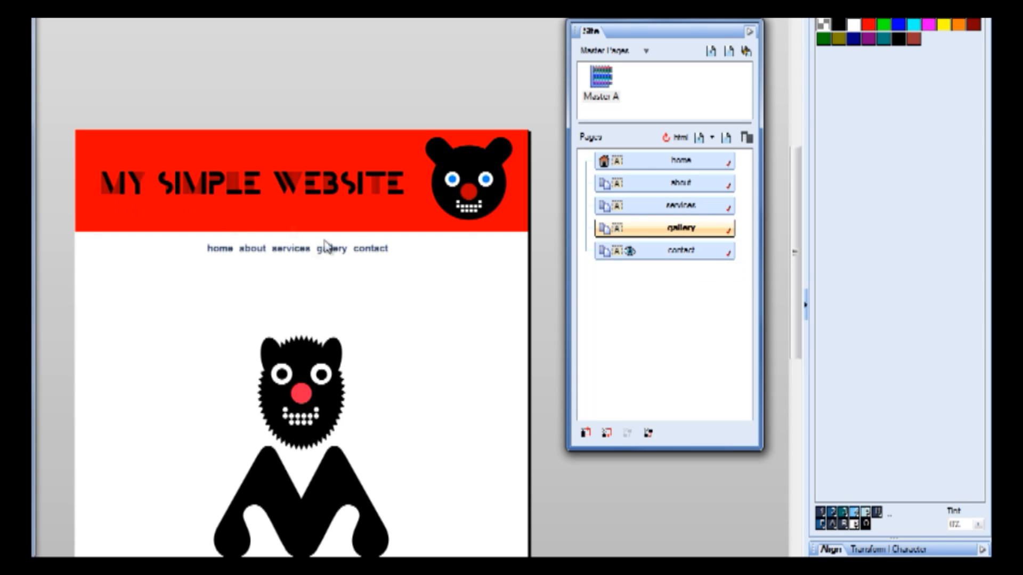
mouse_move(296, 256)
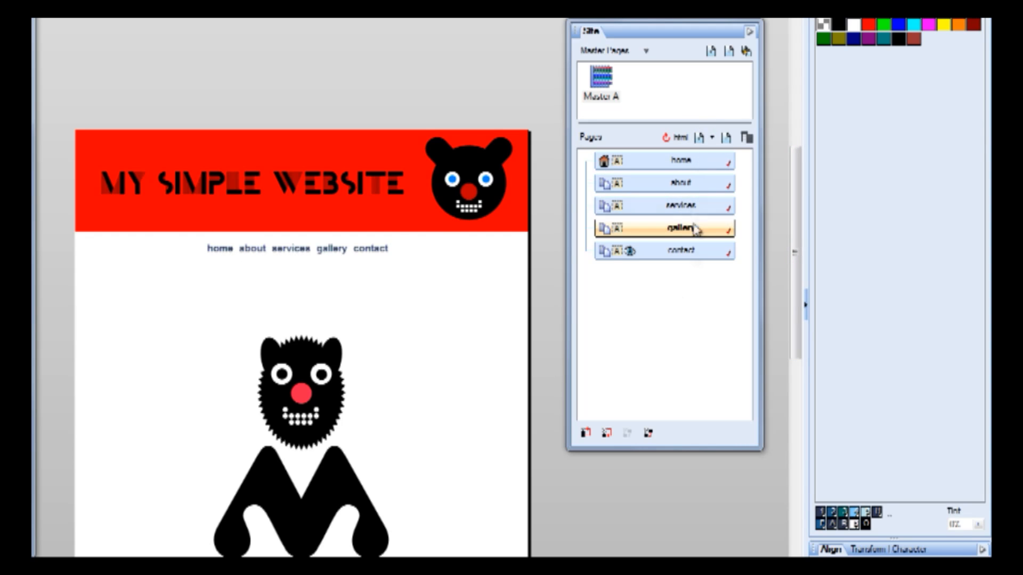
mouse_move(708, 292)
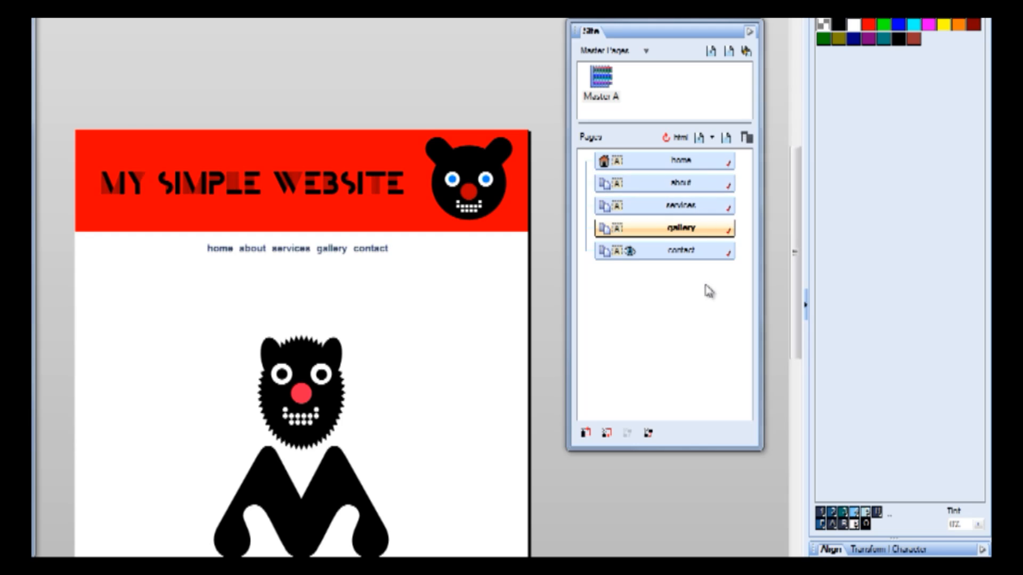
mouse_move(682, 160)
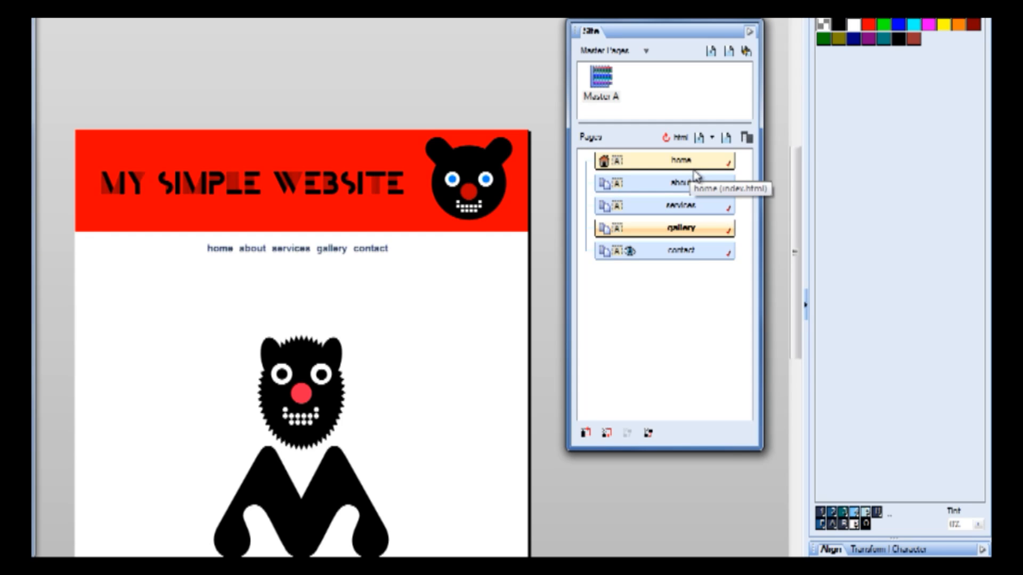
click(662, 183)
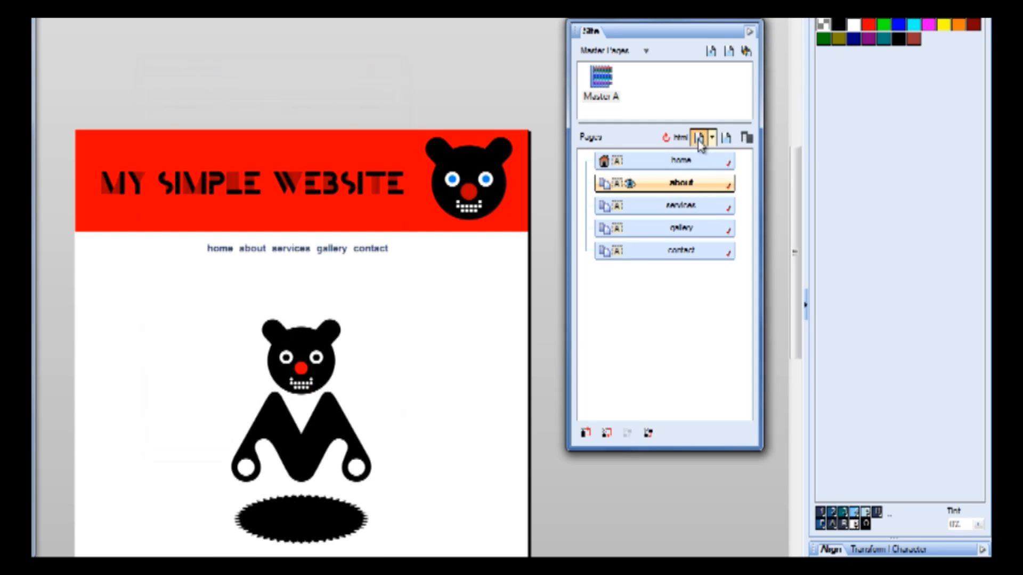
mouse_move(648, 221)
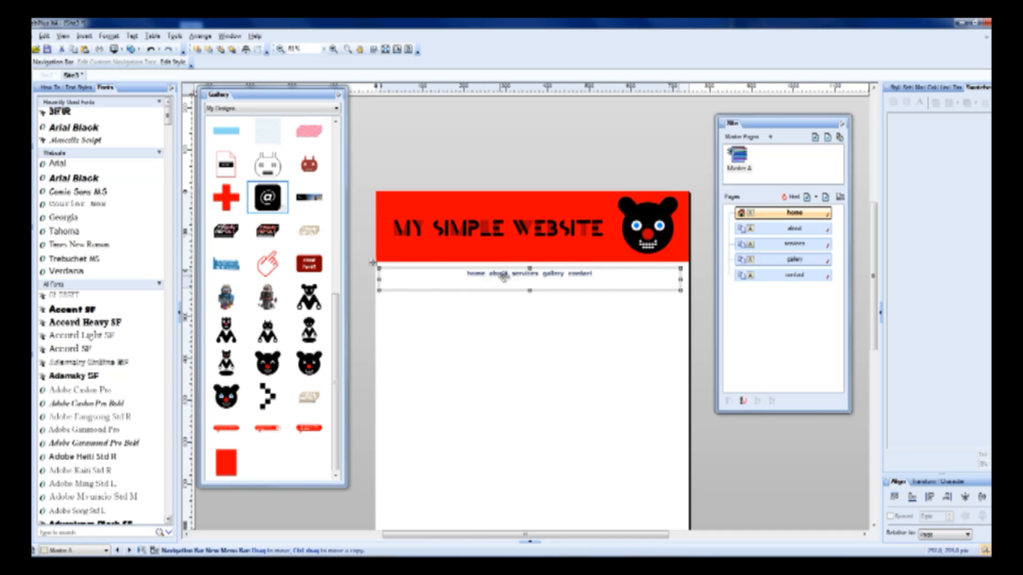
mouse_move(593, 274)
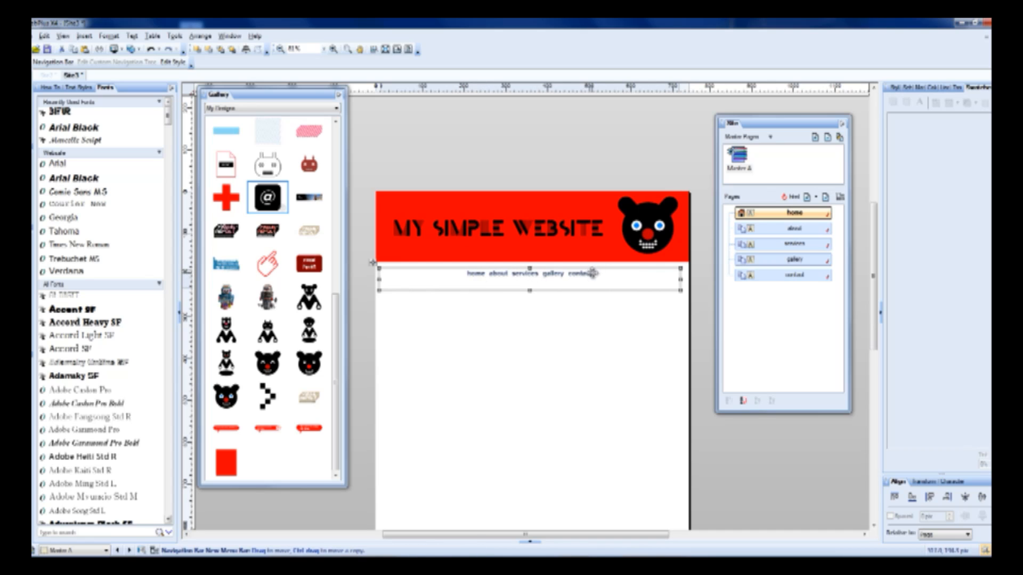
mouse_move(571, 274)
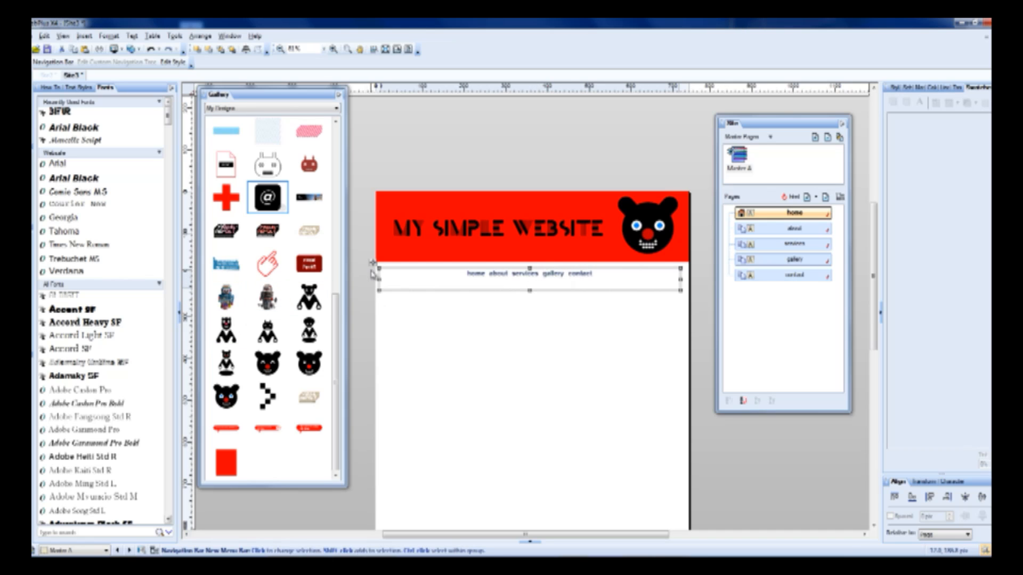
Review the navigation bar's Rollover Link and Current Page styles, then accept the dialog.
right_click(506, 284)
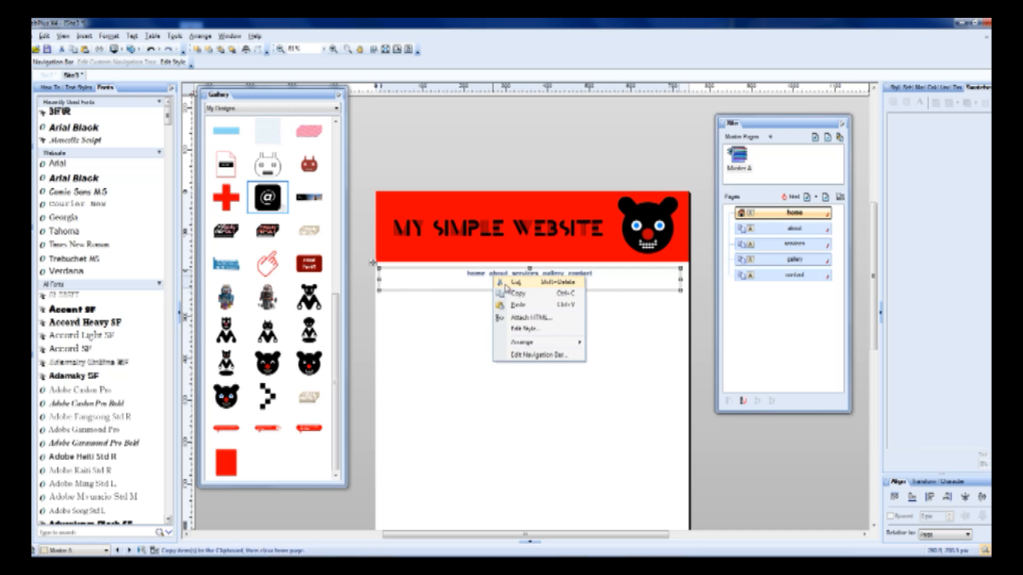
mouse_move(537, 329)
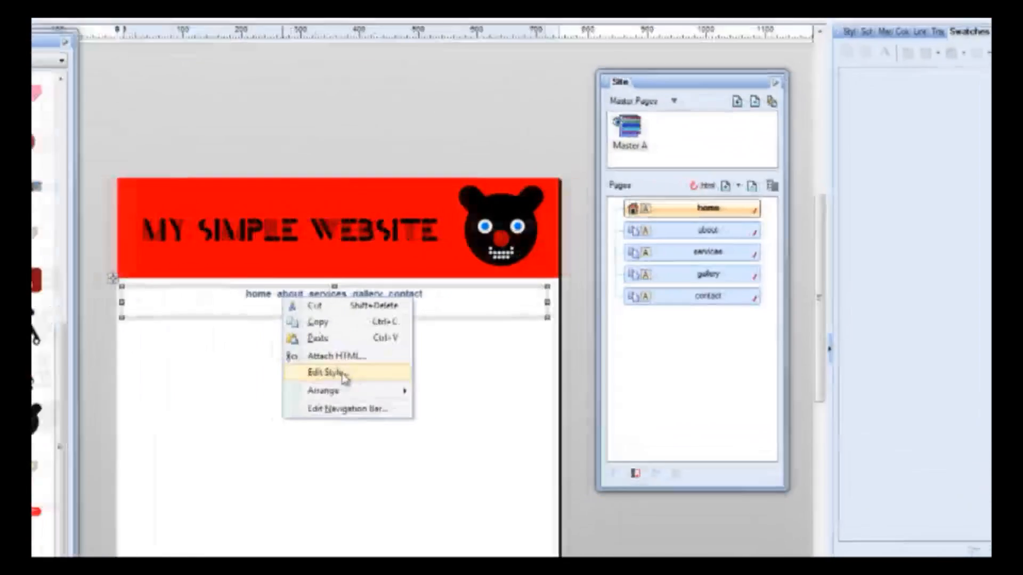
click(323, 374)
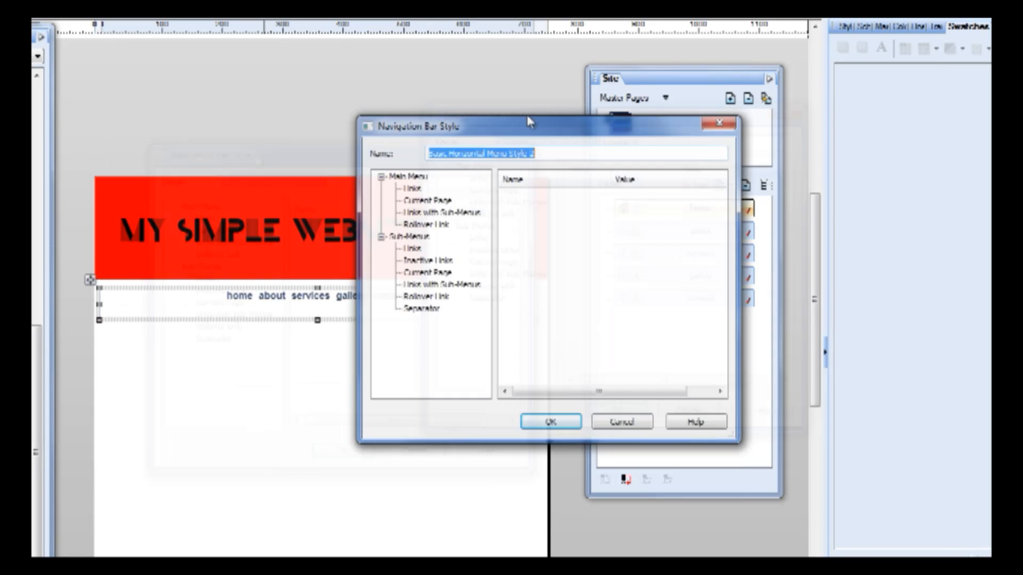
click(426, 226)
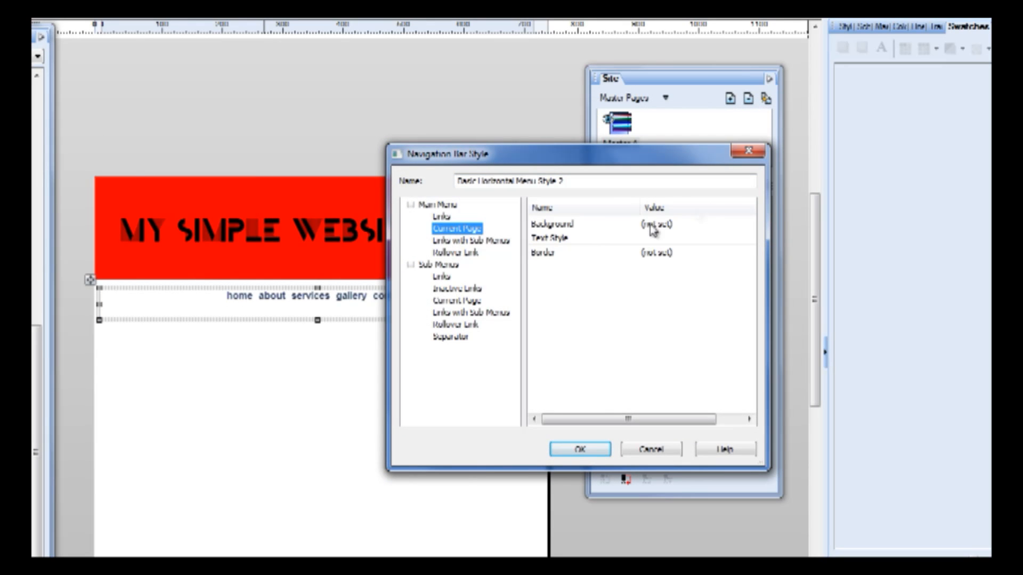
click(450, 253)
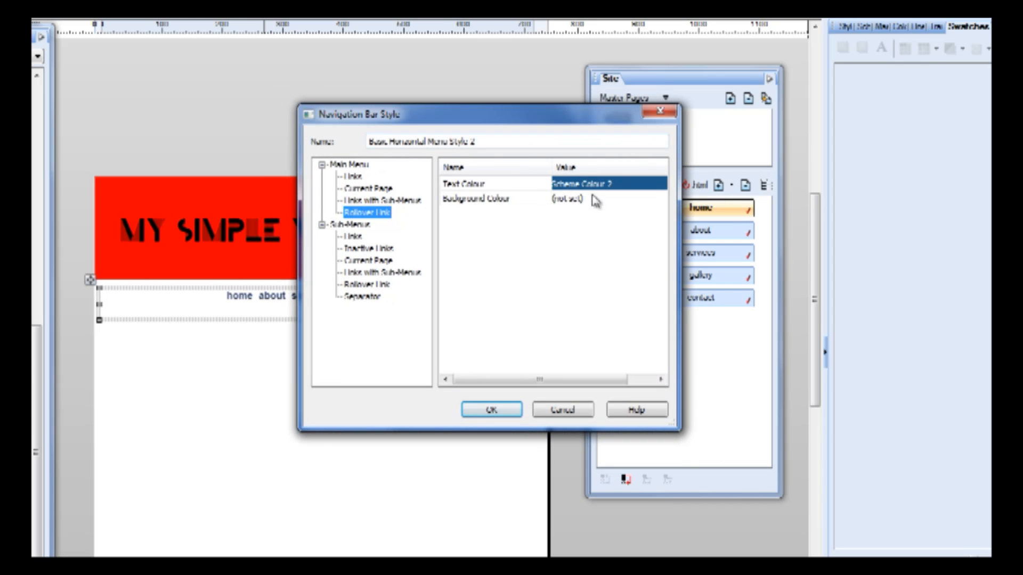
mouse_move(590, 188)
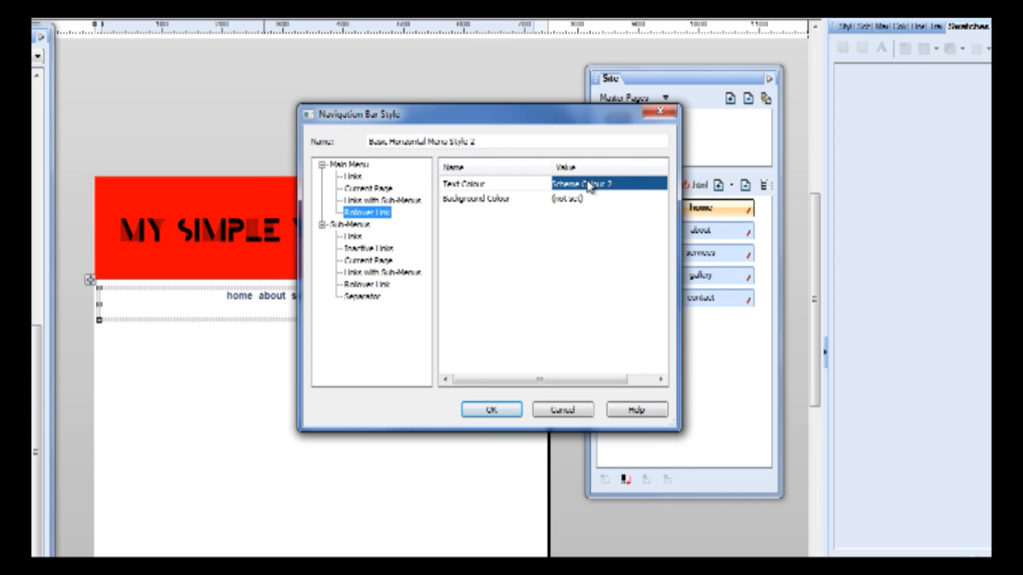
mouse_move(596, 192)
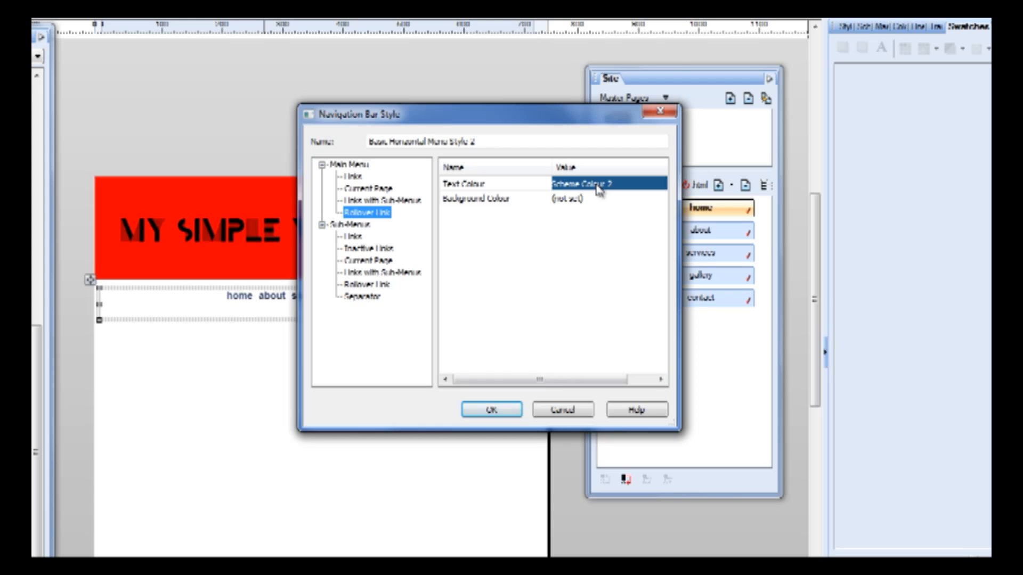
mouse_move(367, 247)
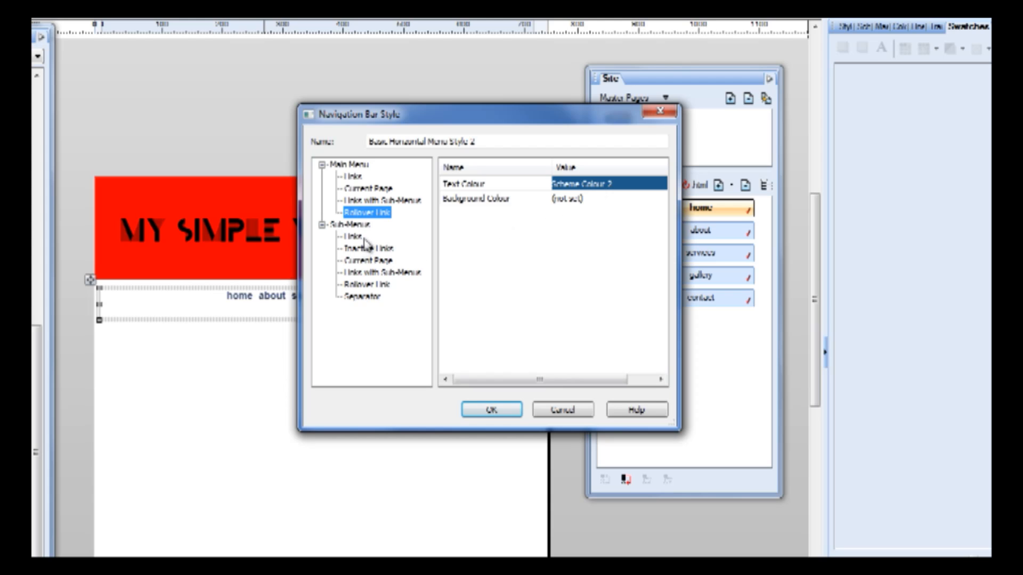
mouse_move(363, 281)
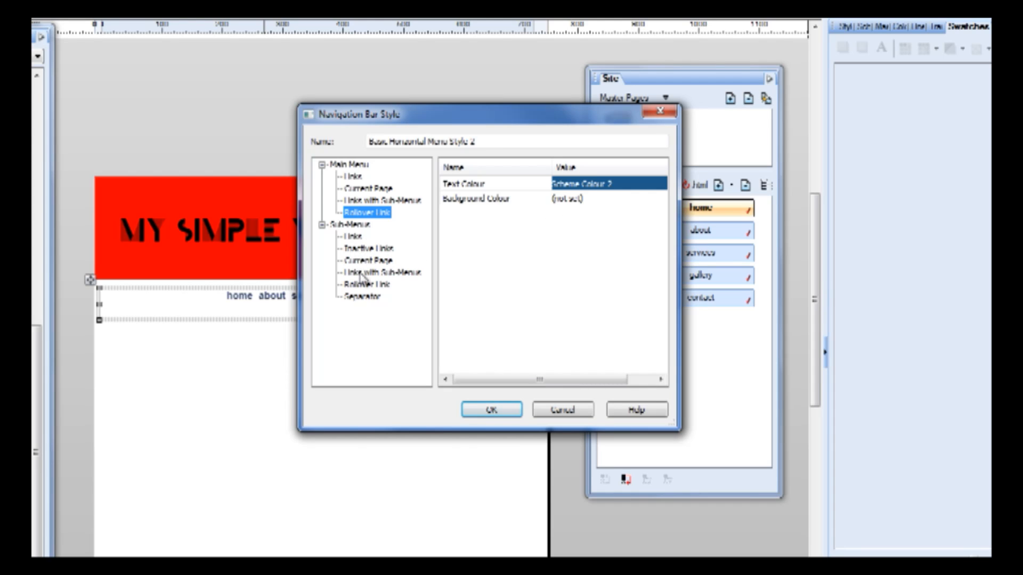
mouse_move(421, 275)
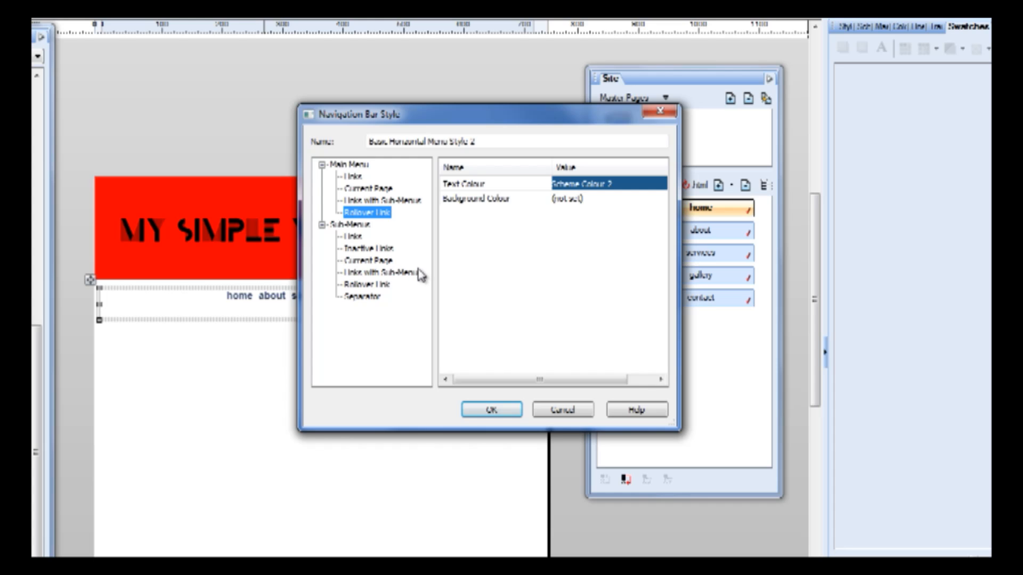
mouse_move(368, 296)
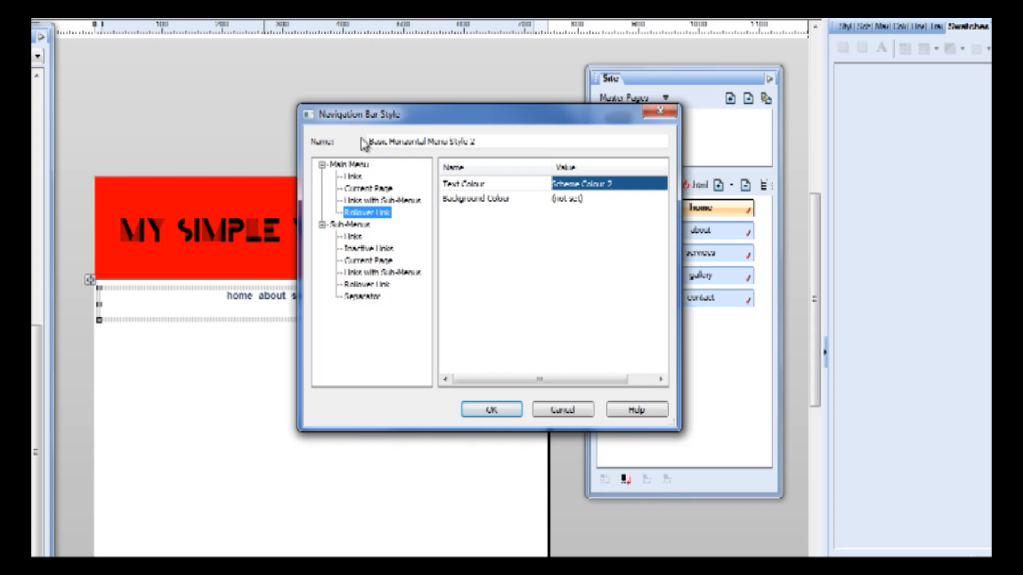
click(382, 272)
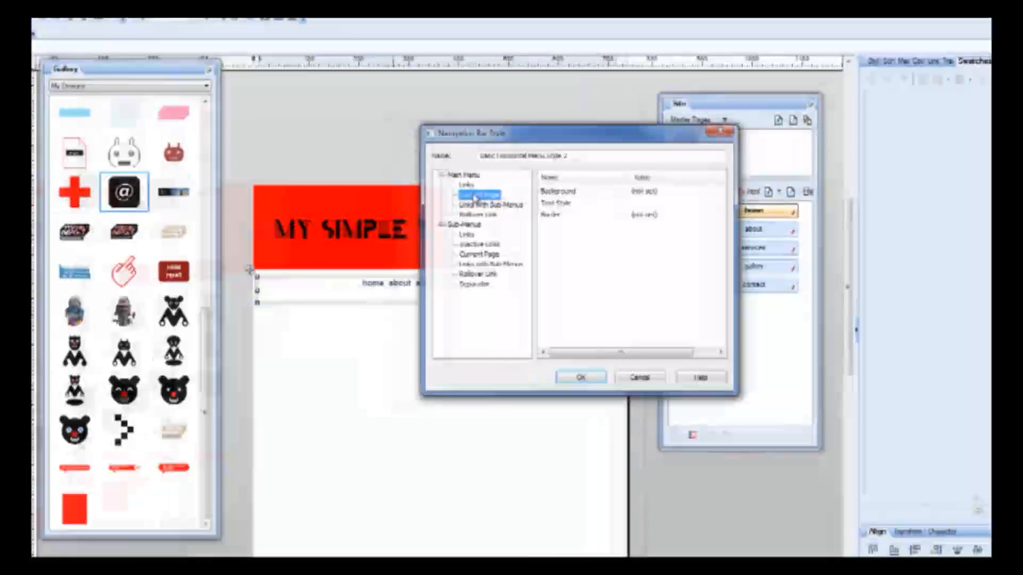
click(579, 377)
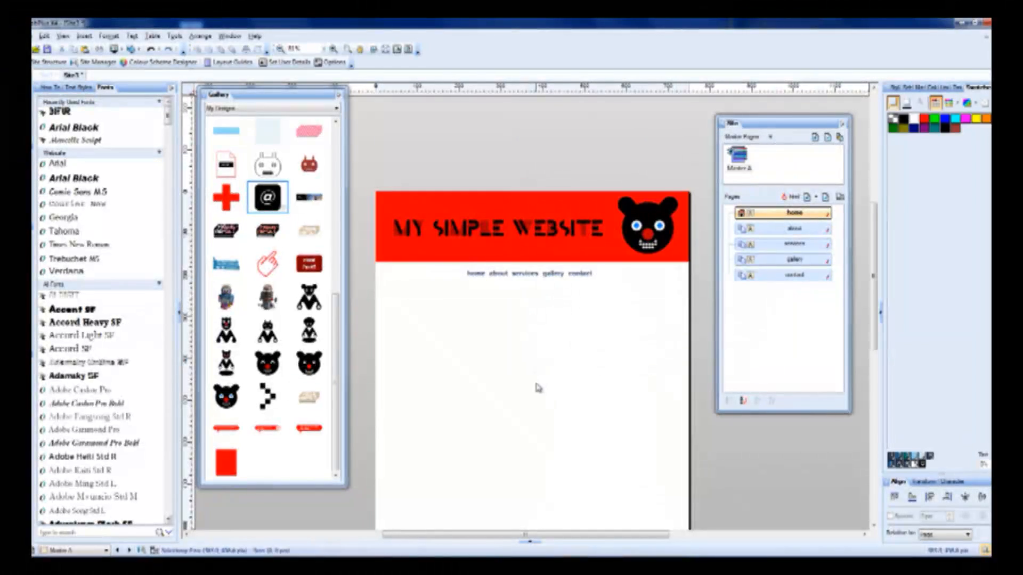
Place the robot character design on the home page and launch the site preview.
click(531, 273)
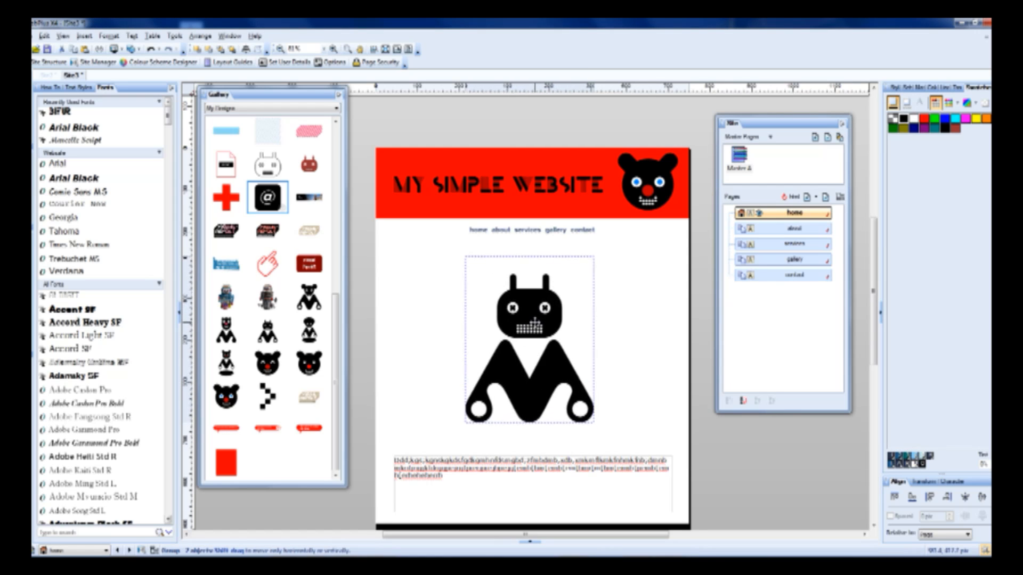
click(528, 352)
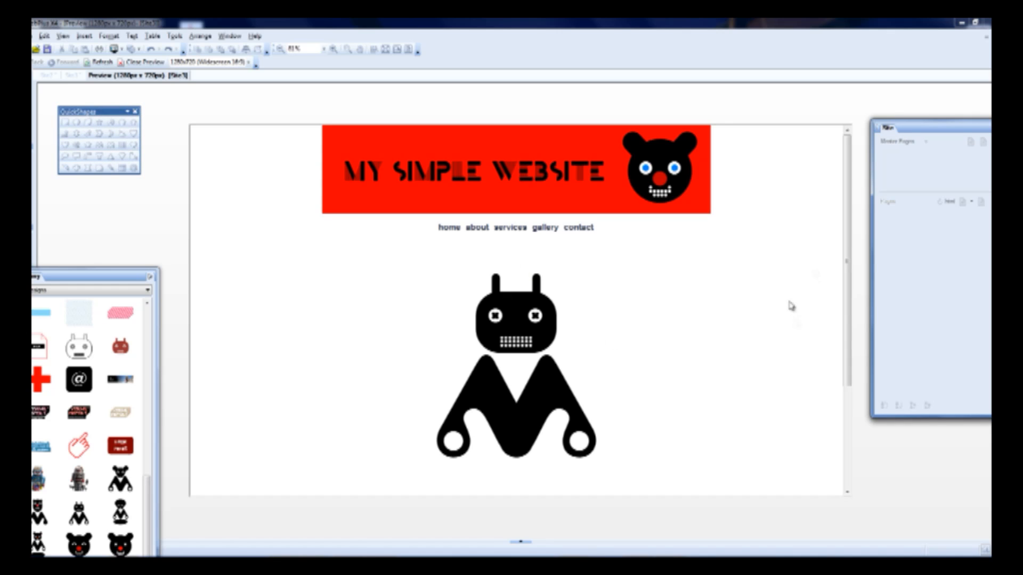
mouse_move(488, 204)
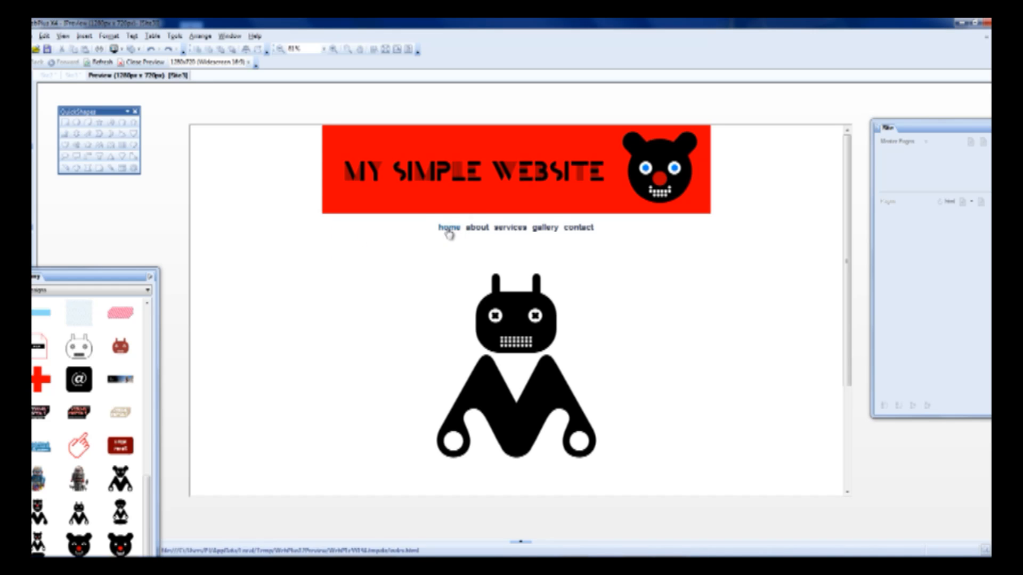
Follow the about and gallery menu links in the preview, comparing each page's character.
click(477, 227)
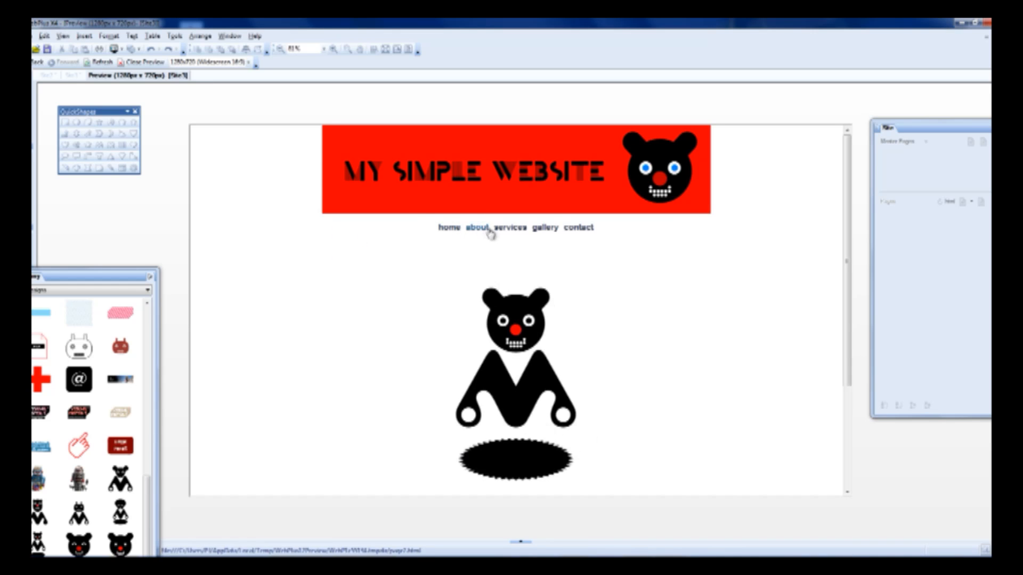
click(543, 228)
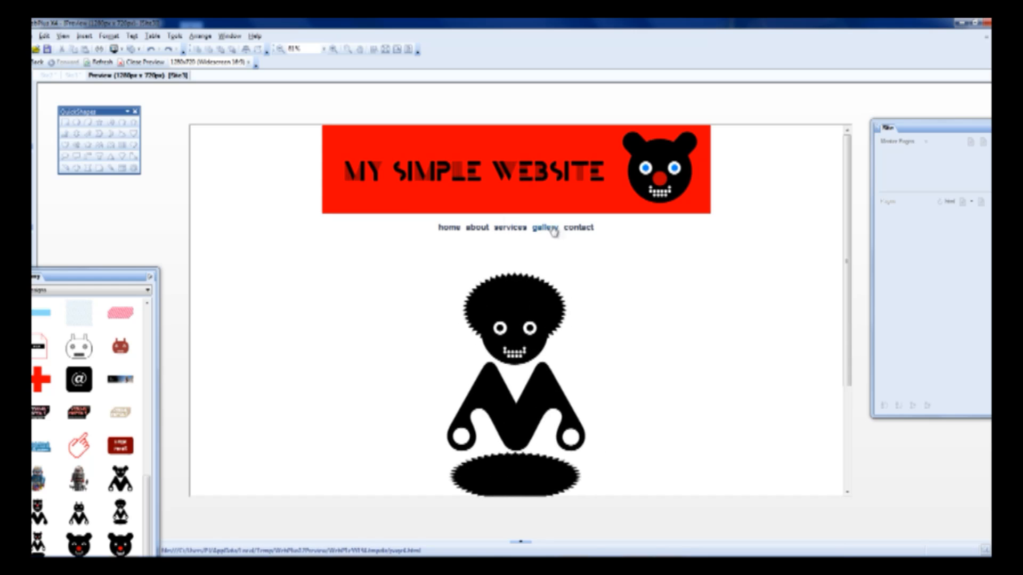
mouse_move(534, 228)
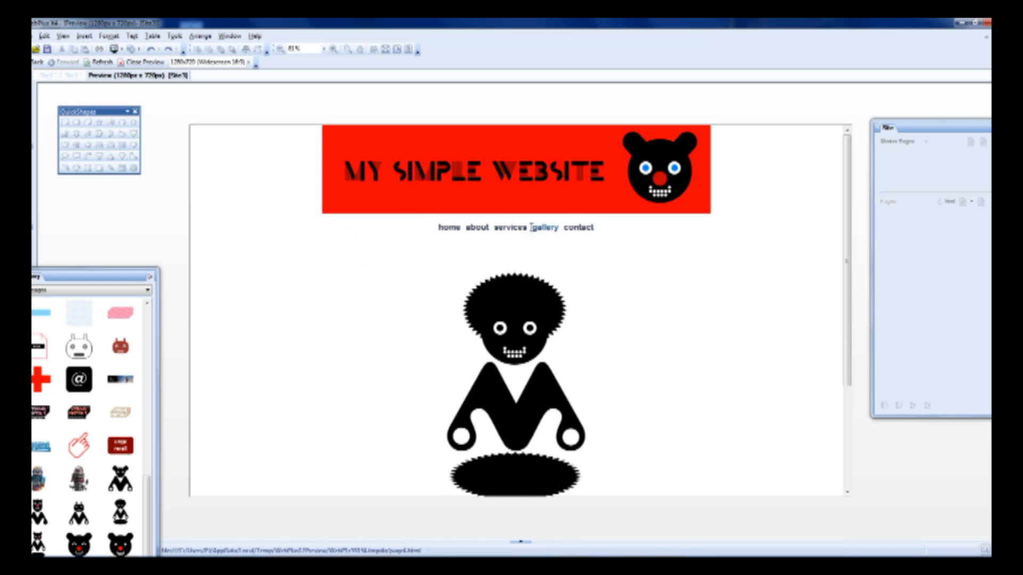
click(474, 227)
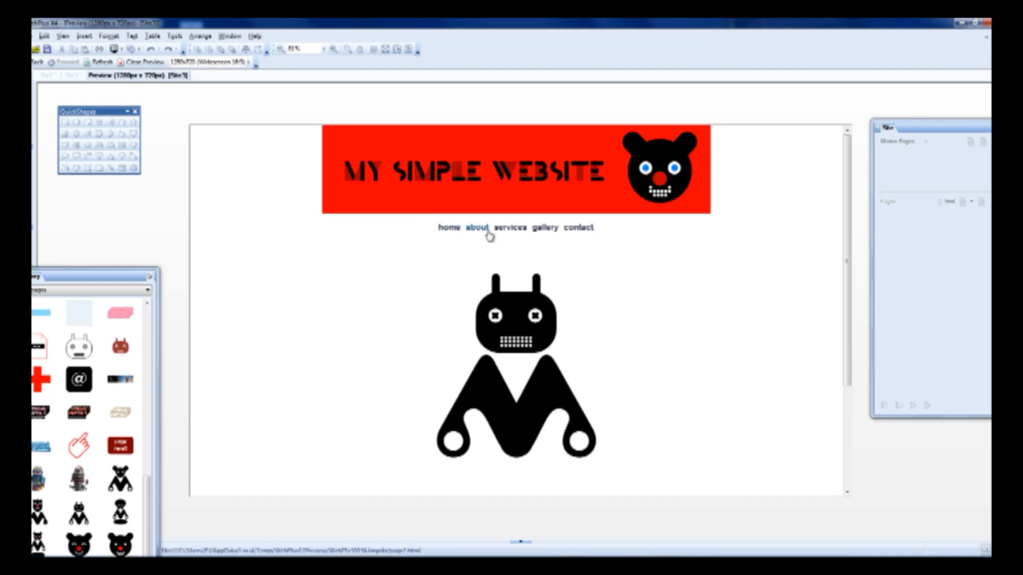
click(545, 228)
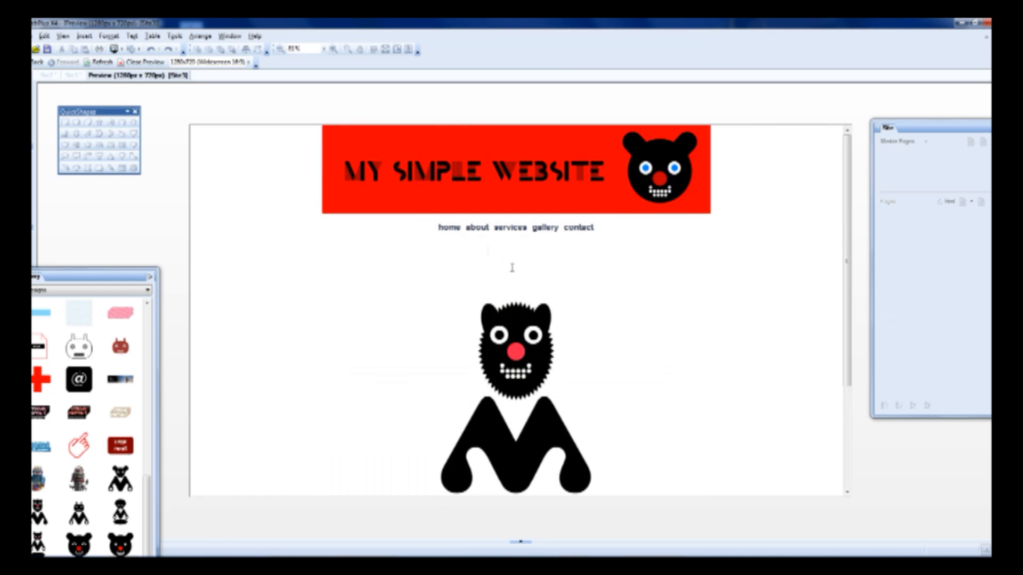
mouse_move(448, 227)
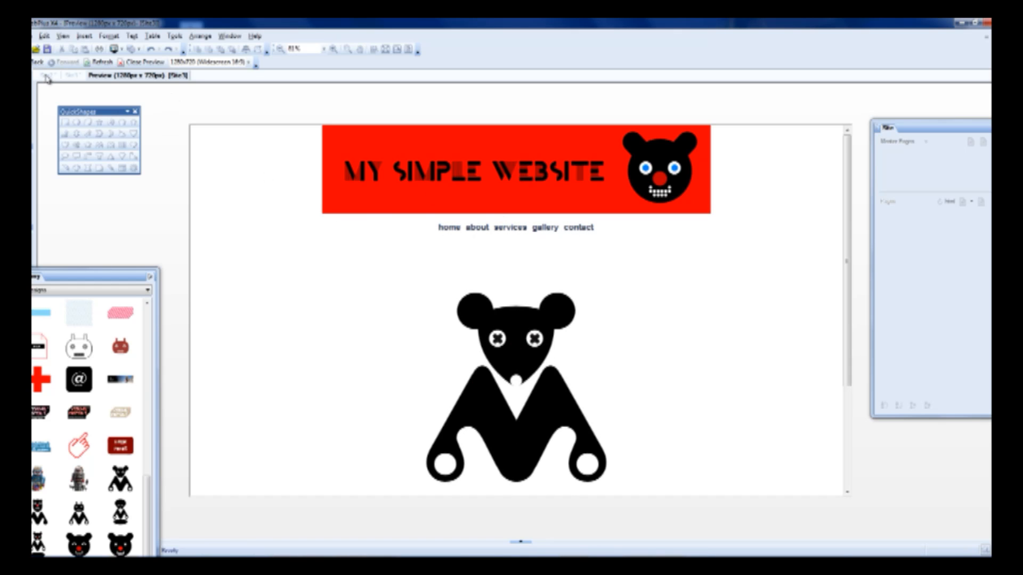
mouse_move(79, 81)
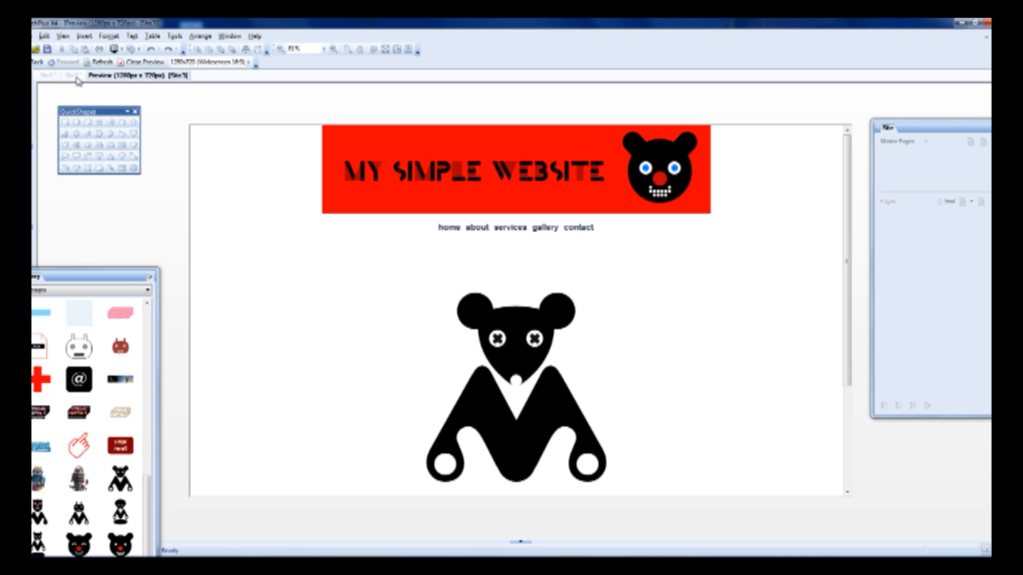
Close the preview, reopen Master A, and bring up its page context menu.
click(70, 75)
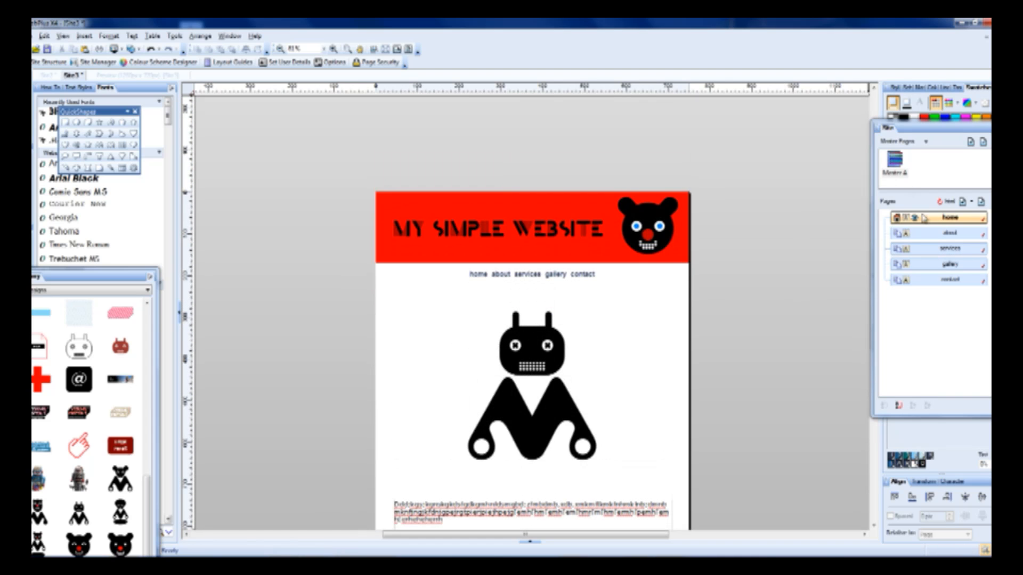
right_click(897, 162)
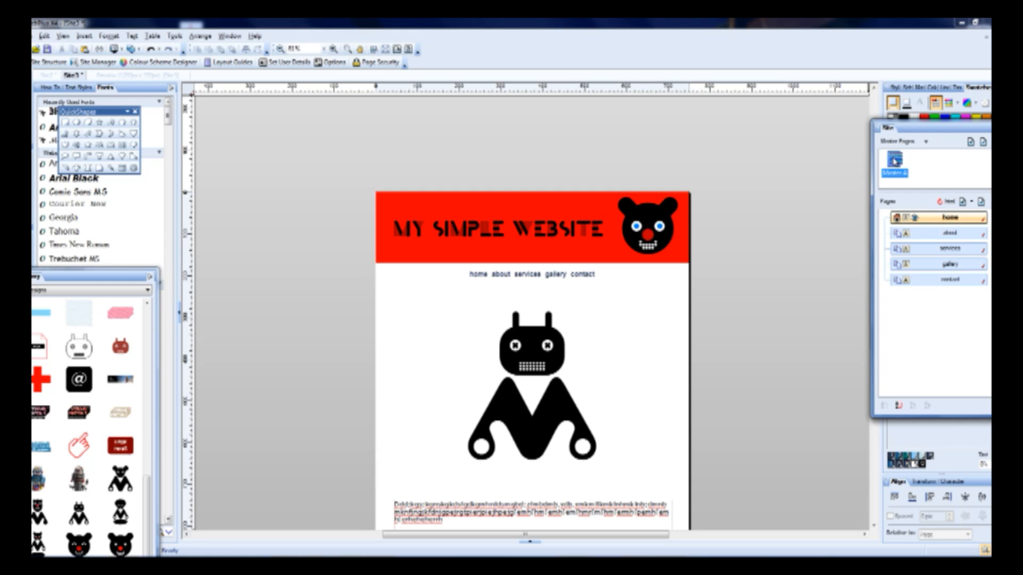
right_click(897, 171)
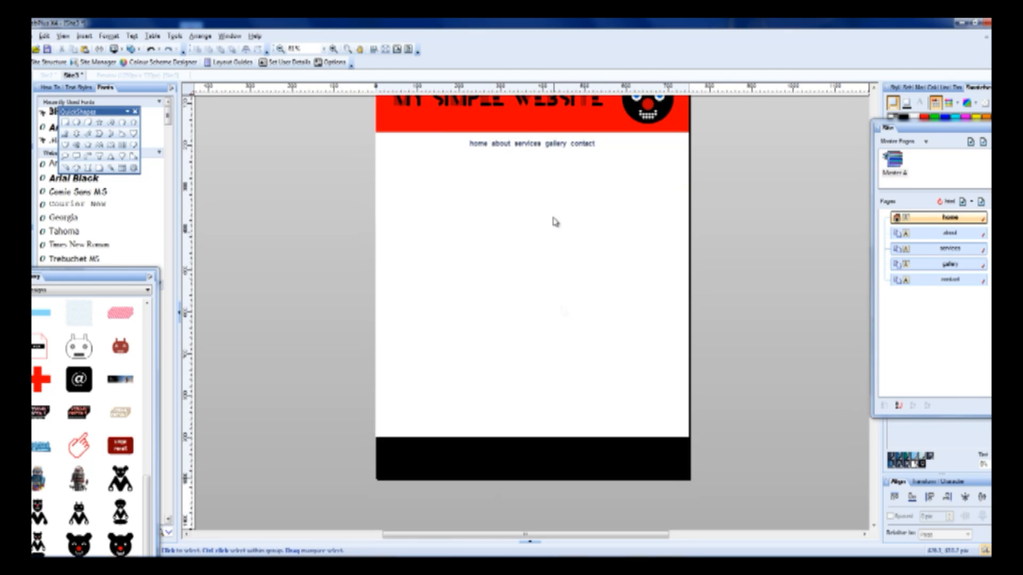
right_click(554, 221)
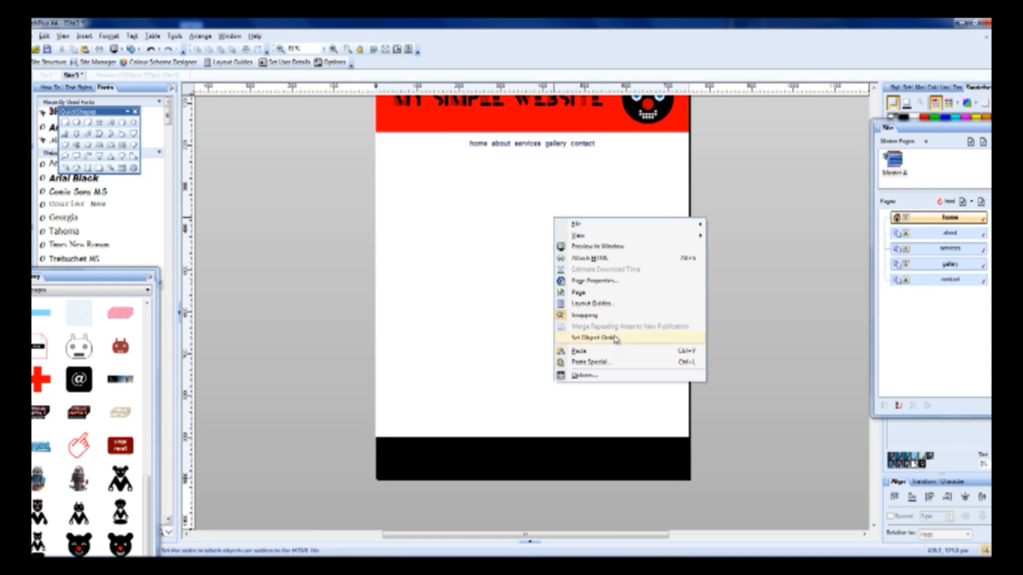
mouse_move(525, 278)
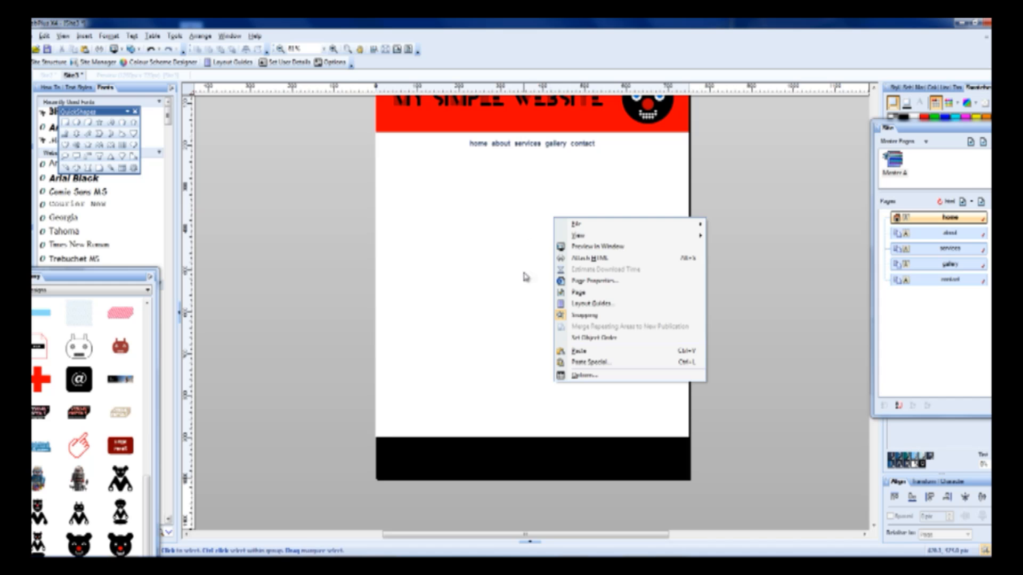
mouse_move(593, 281)
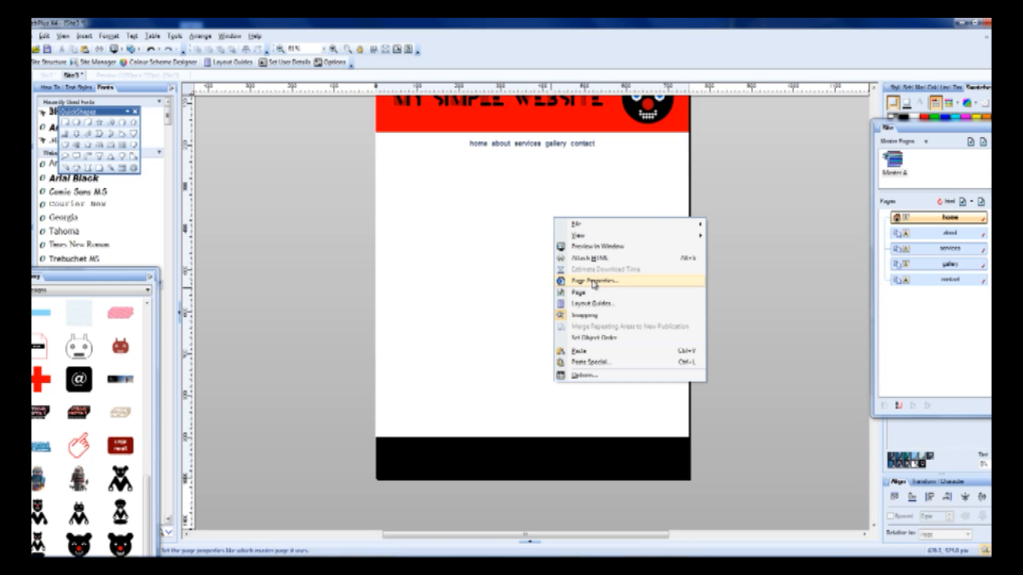
In master page Background properties, turn off Colour Scheme Designer settings and browse for an image.
click(589, 281)
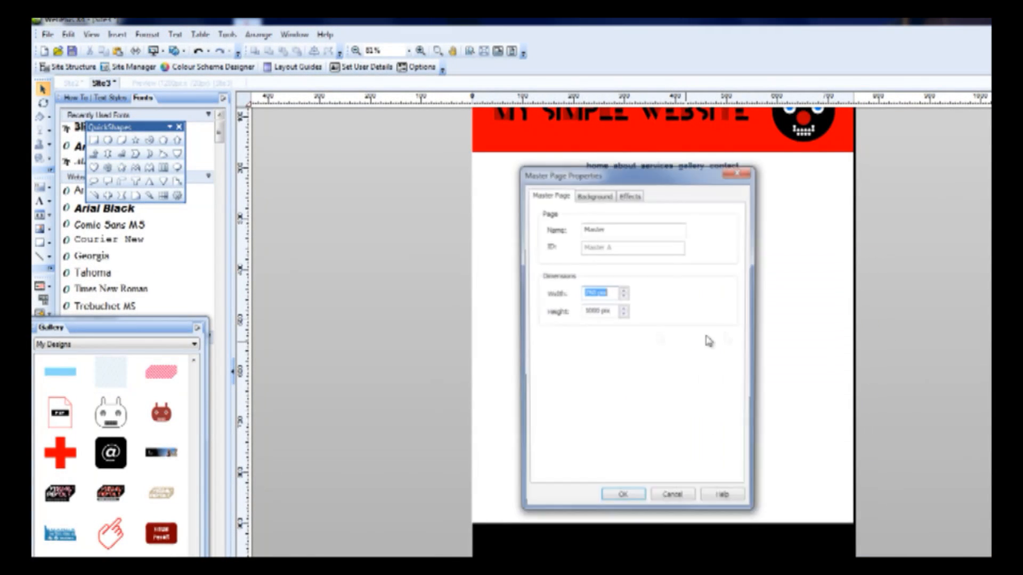
click(594, 194)
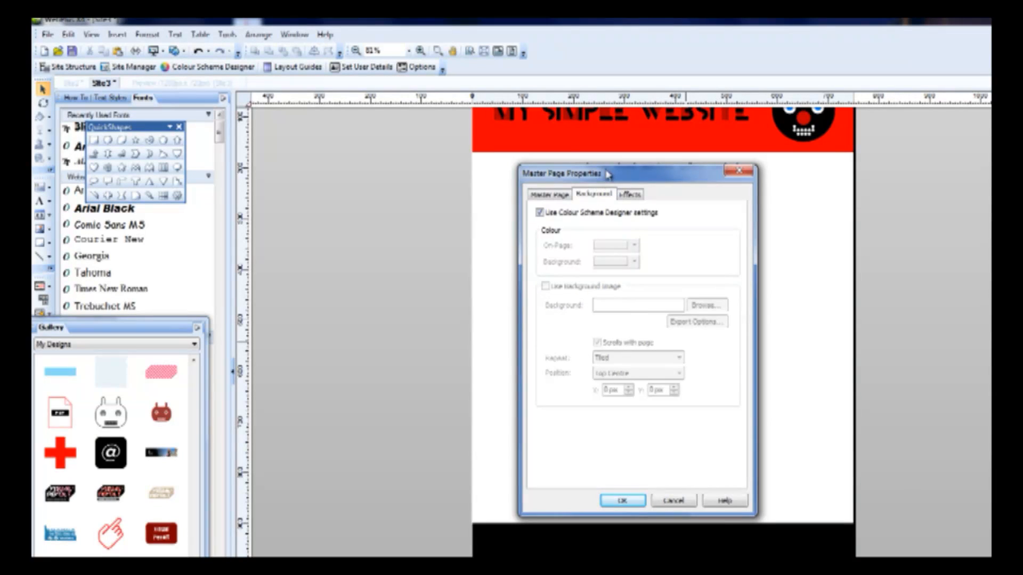
drag(607, 172, 665, 169)
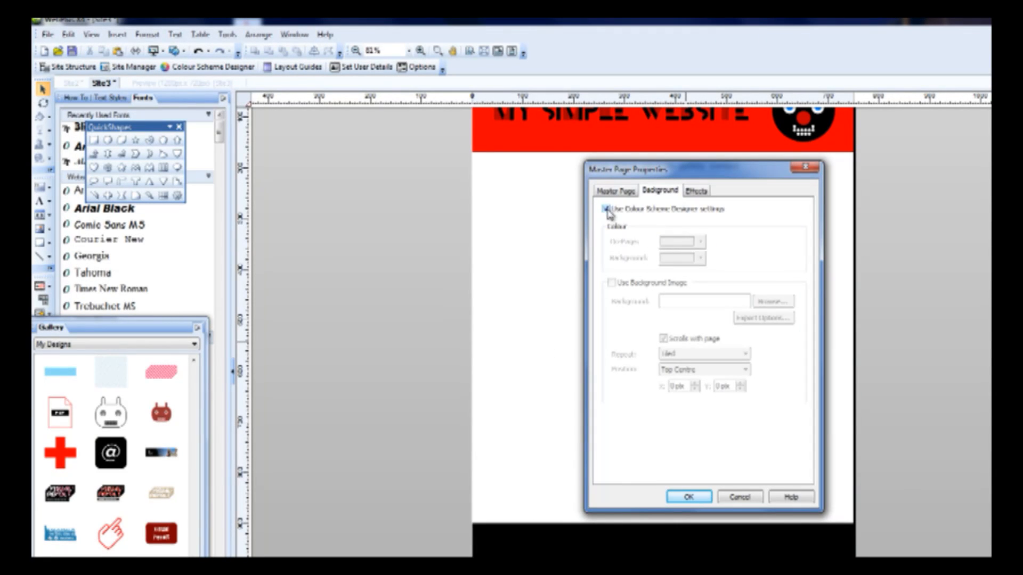
click(611, 209)
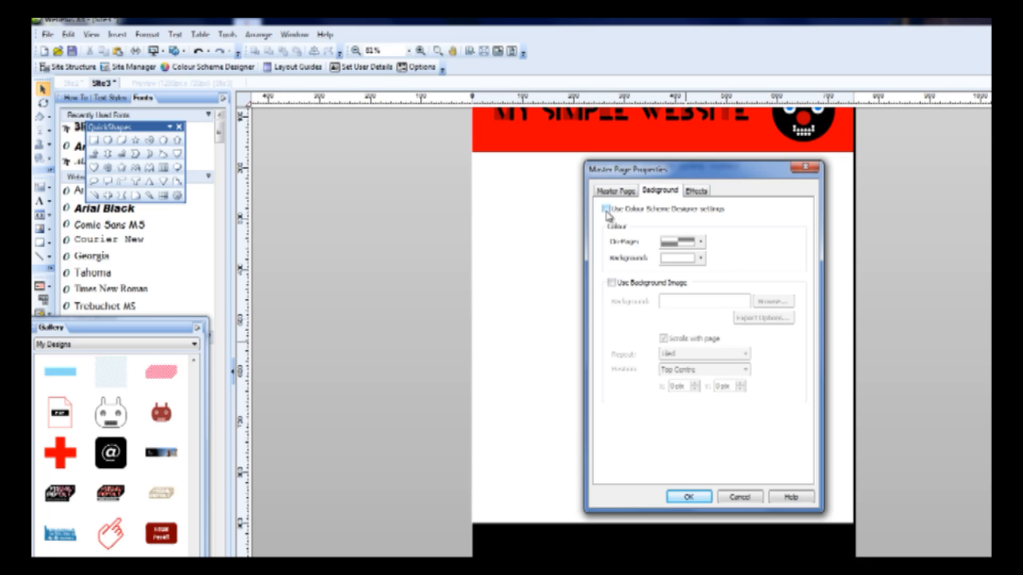
click(606, 209)
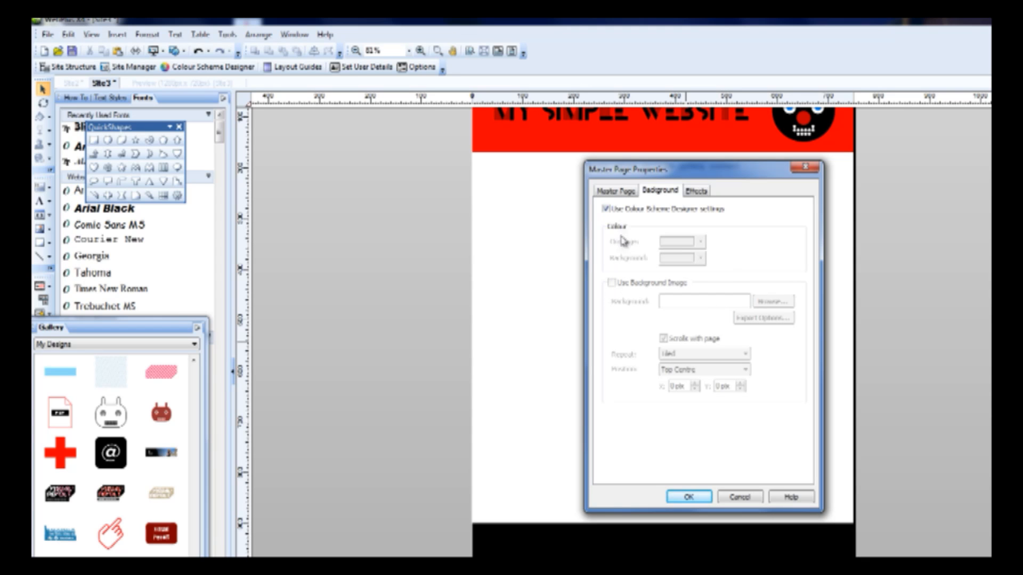
click(608, 209)
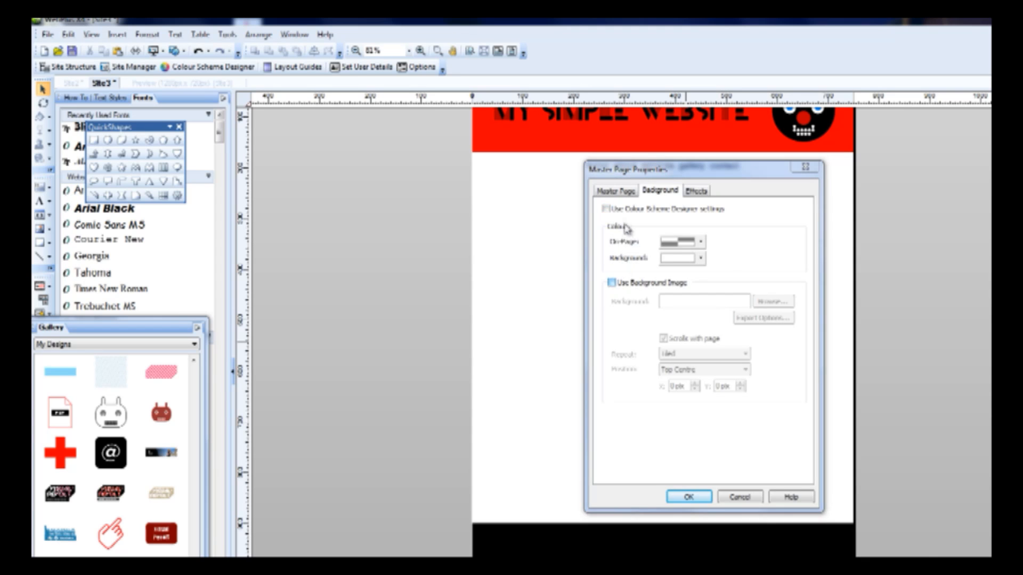
click(772, 300)
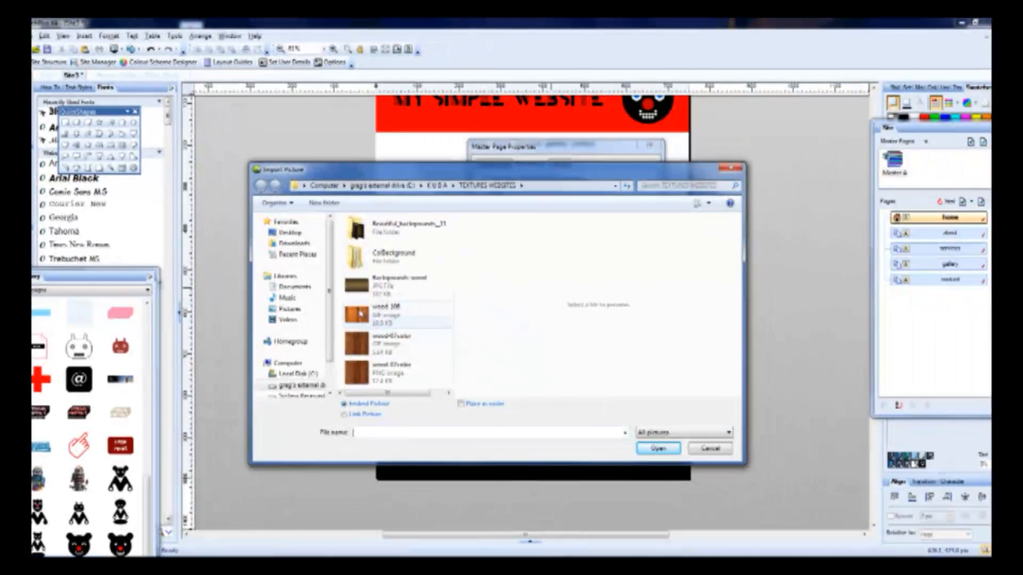
Open the ColBackground and Color background folders and select the pink curtain picture.
double_click(392, 253)
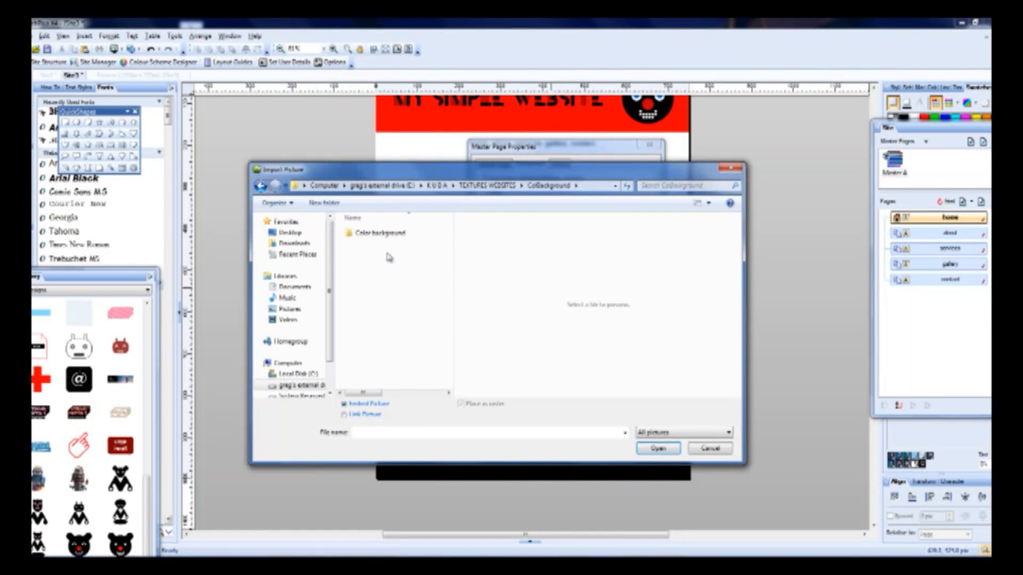
double_click(378, 233)
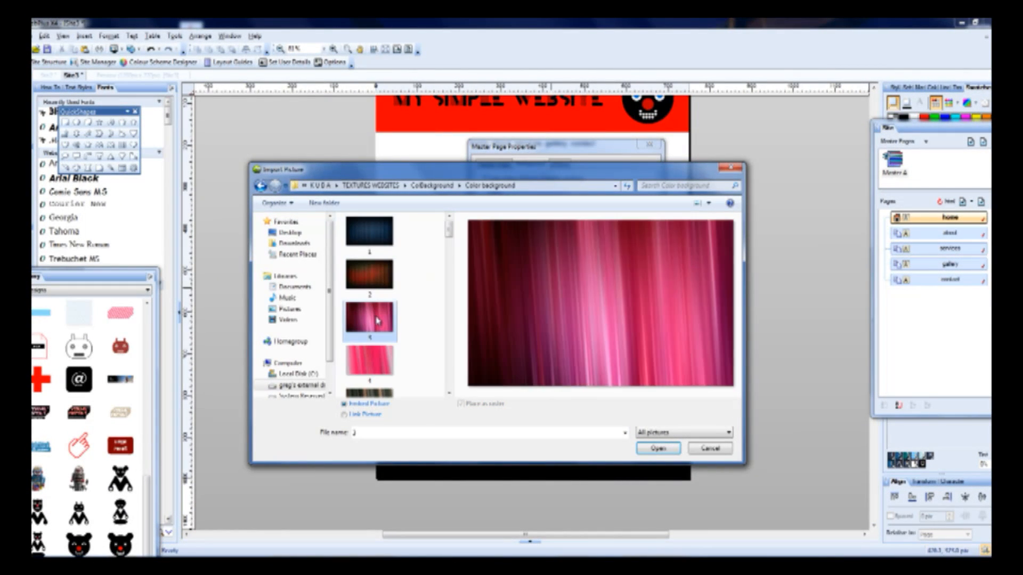
click(657, 448)
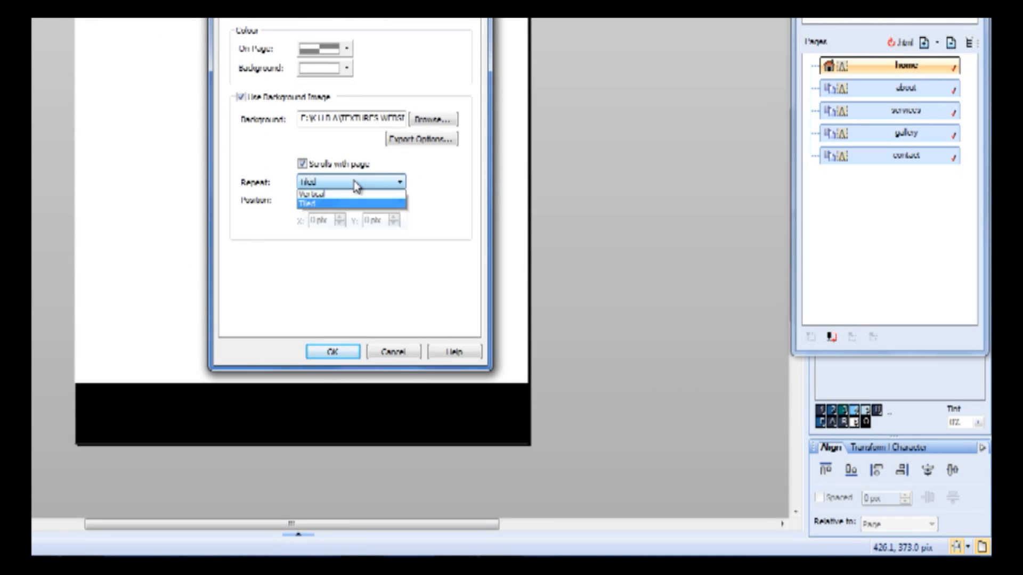
Keep the curtain image Tiled and set its Position to Centre Centre in Master Page Properties.
click(350, 181)
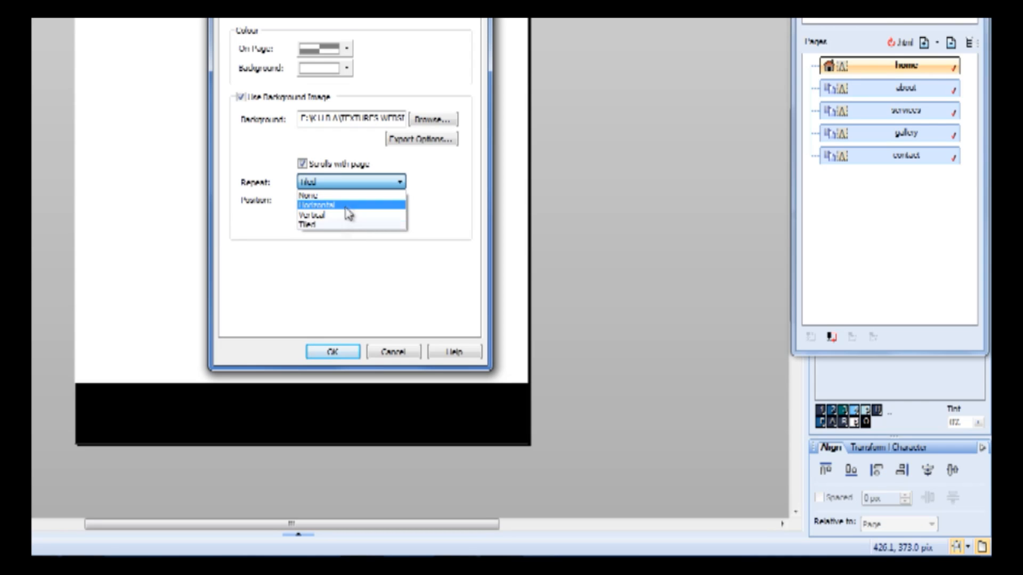
click(351, 201)
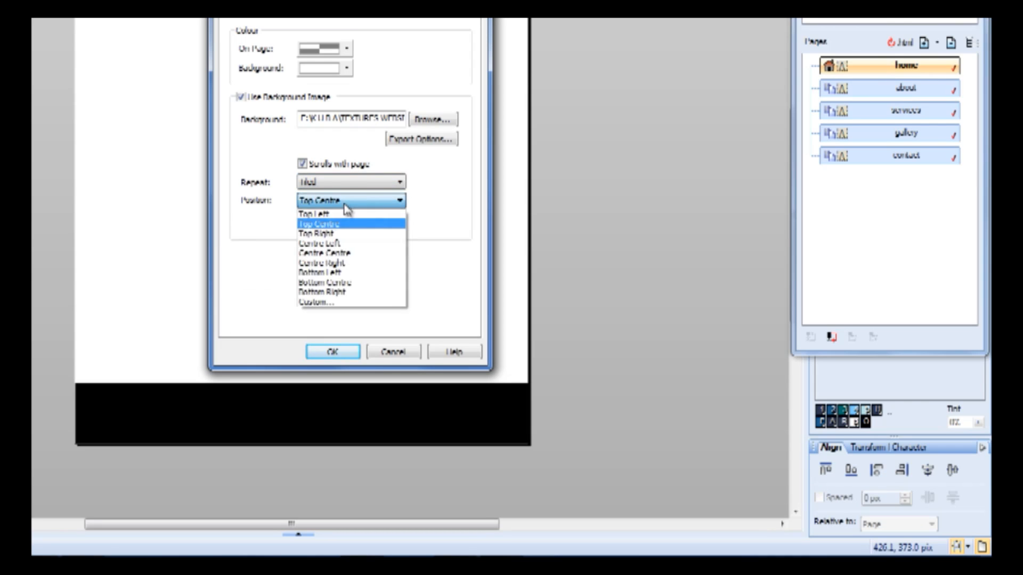
mouse_move(317, 214)
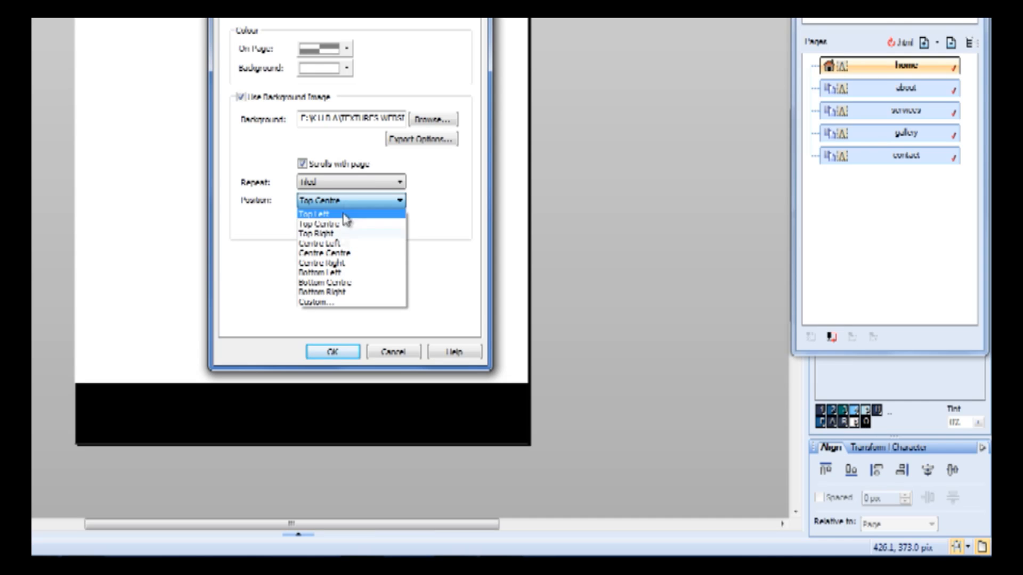
mouse_move(346, 223)
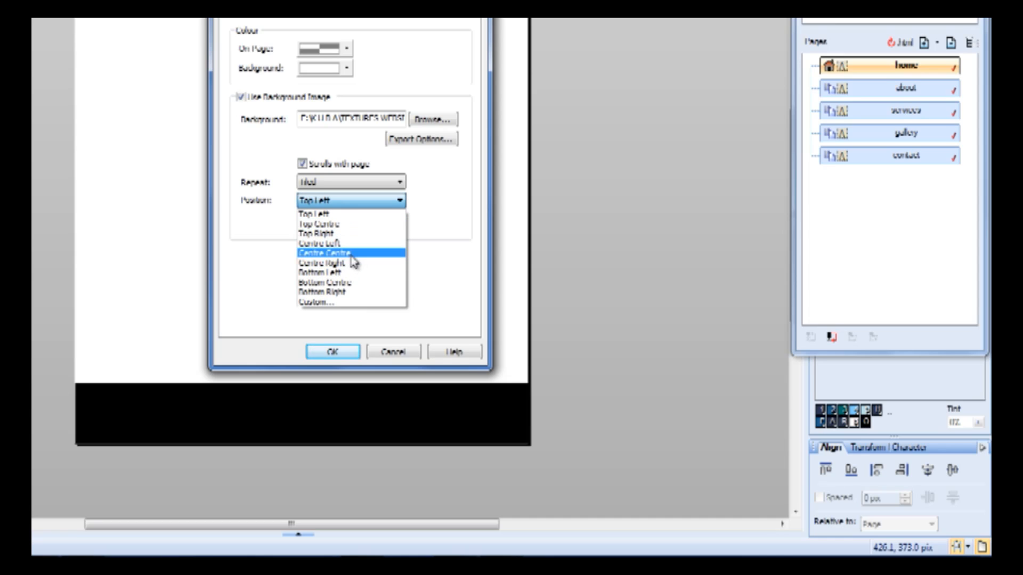
mouse_move(332, 272)
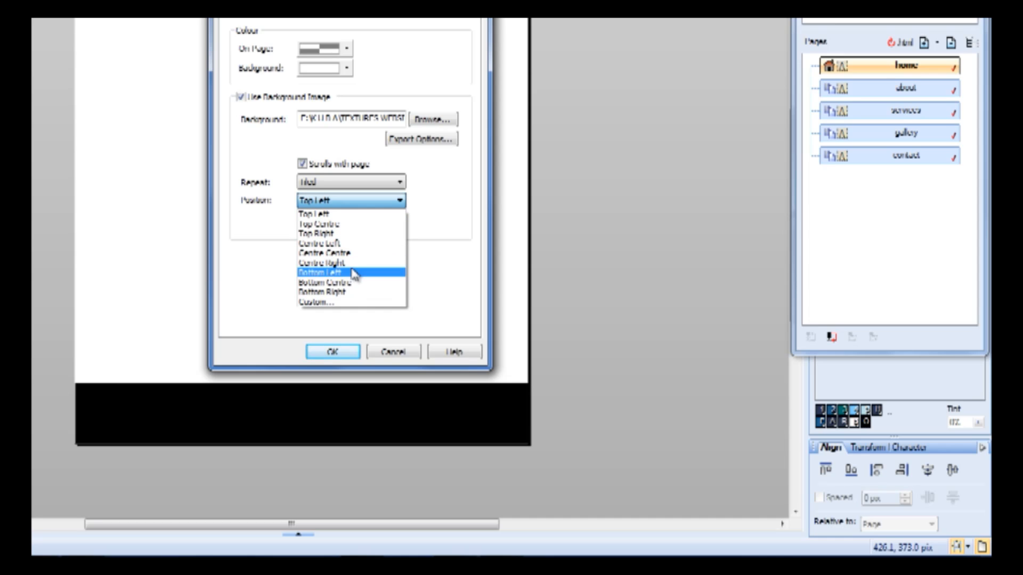
click(351, 201)
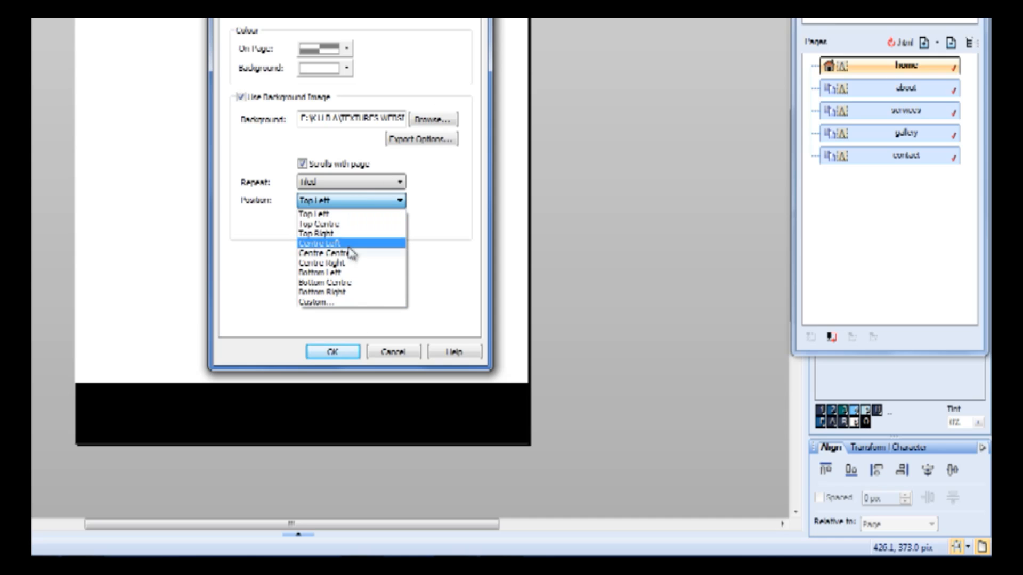
mouse_move(347, 302)
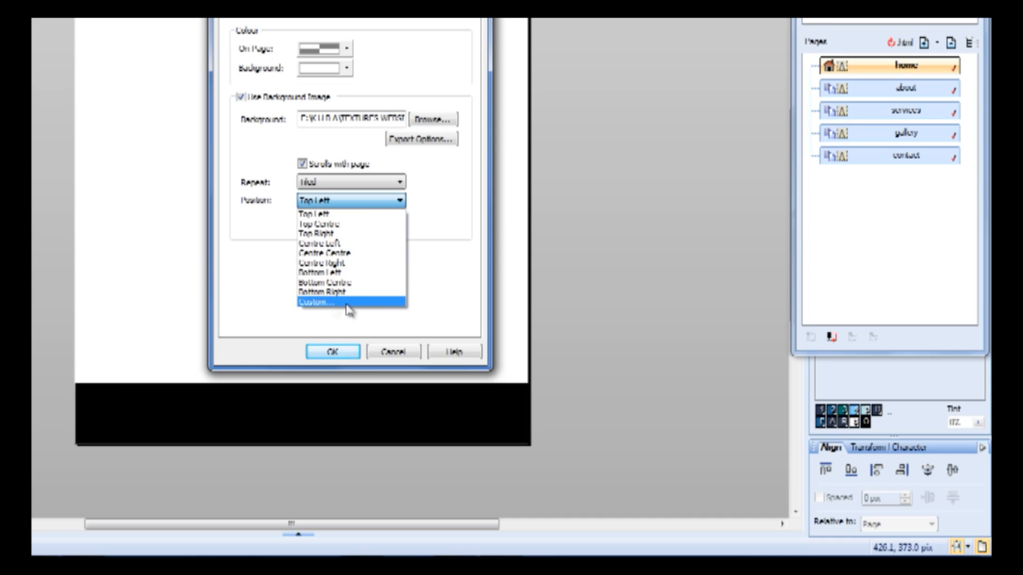
mouse_move(314, 316)
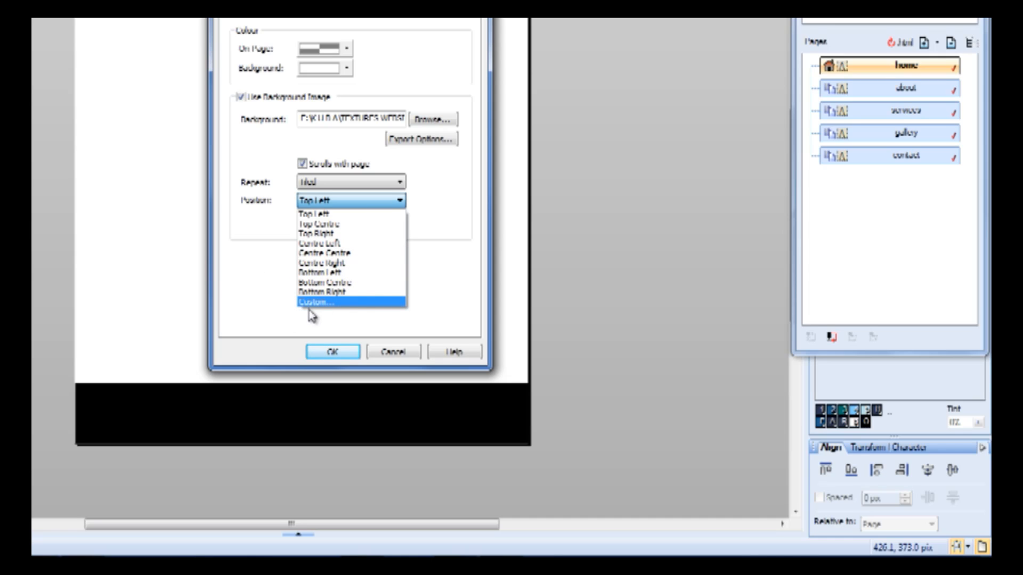
mouse_move(315, 308)
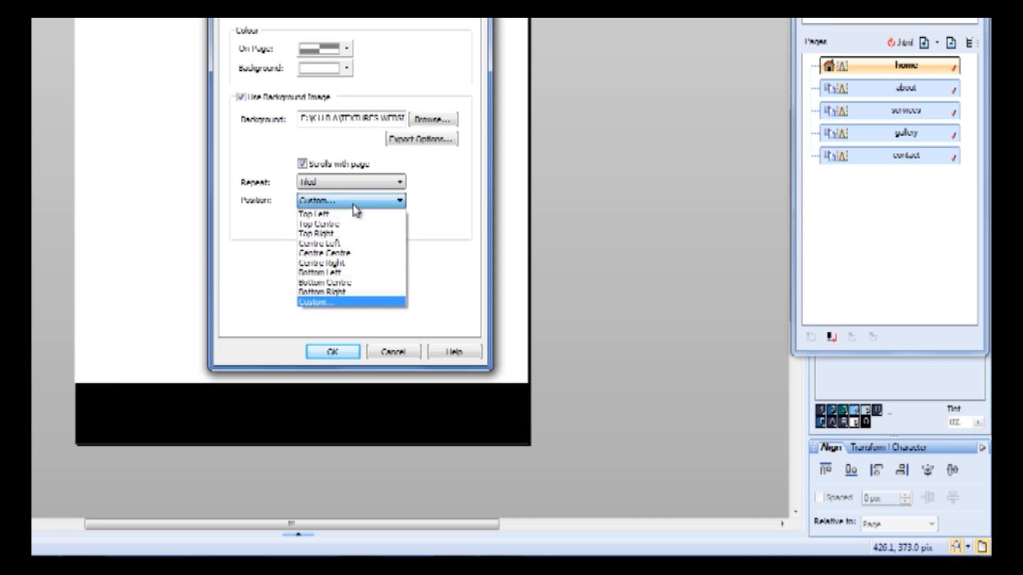
click(315, 214)
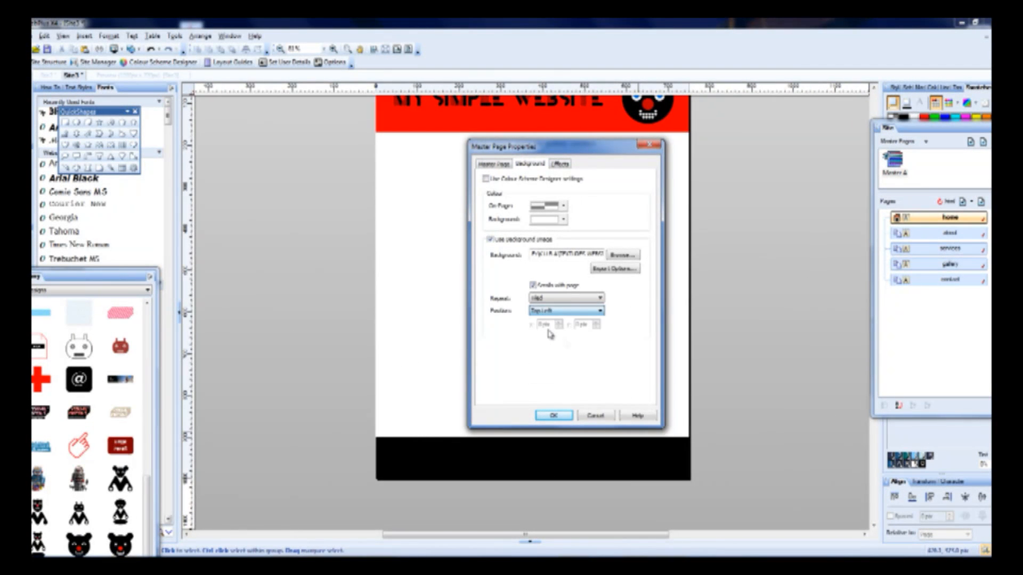
click(596, 310)
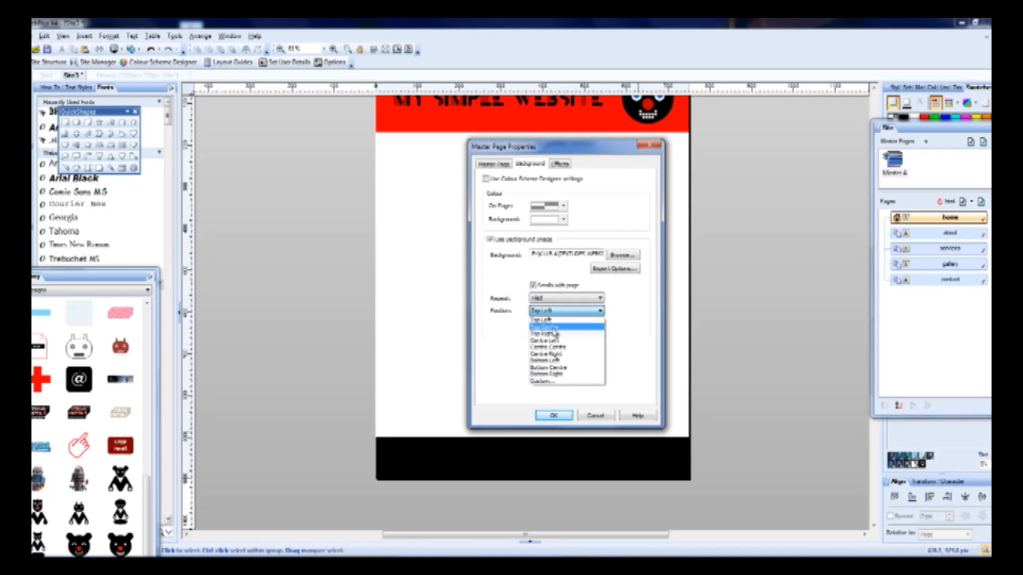
mouse_move(563, 347)
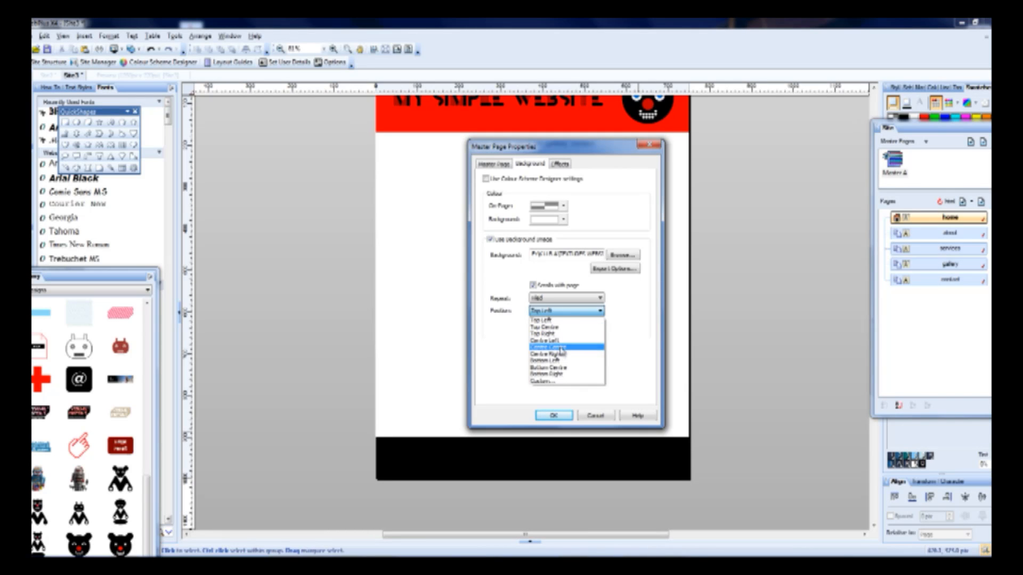
click(554, 415)
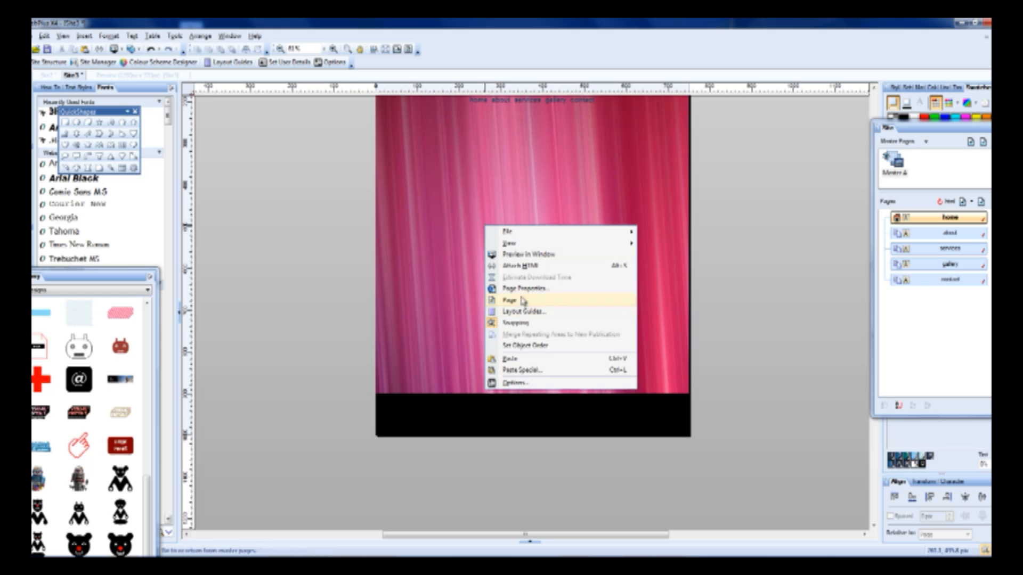
Set the On Page background colour to white in Page Properties and apply it.
click(516, 300)
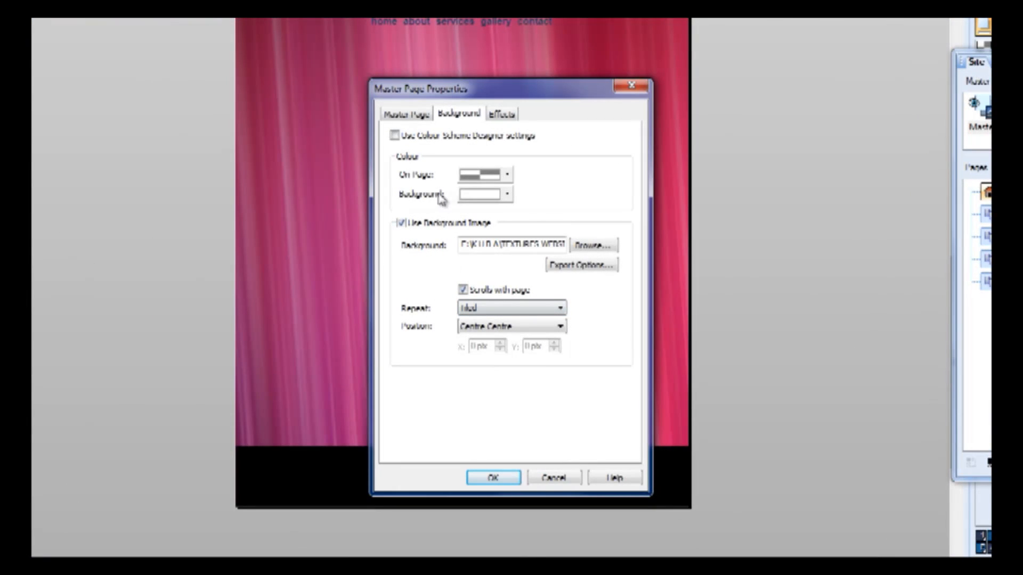
click(508, 194)
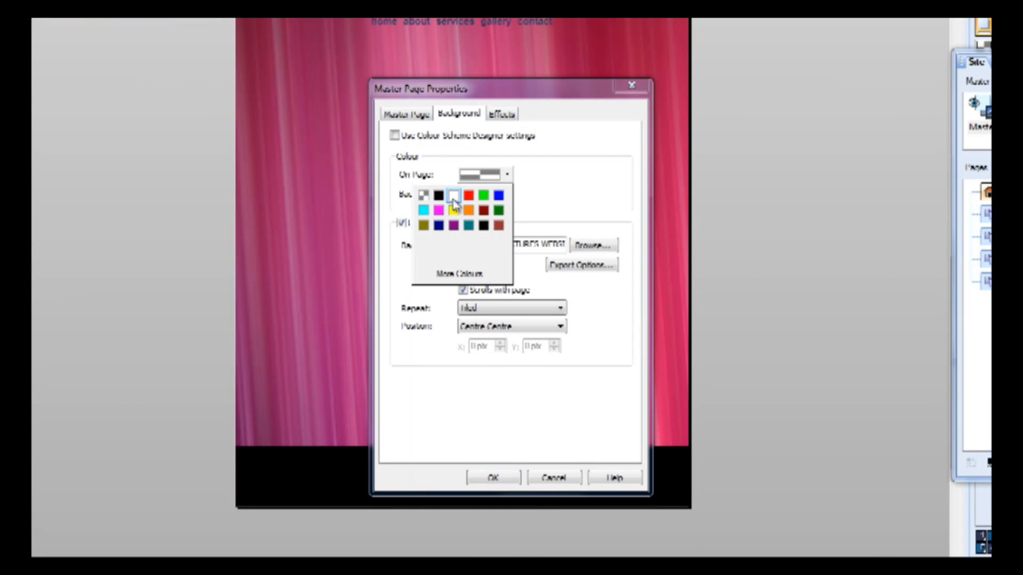
click(454, 195)
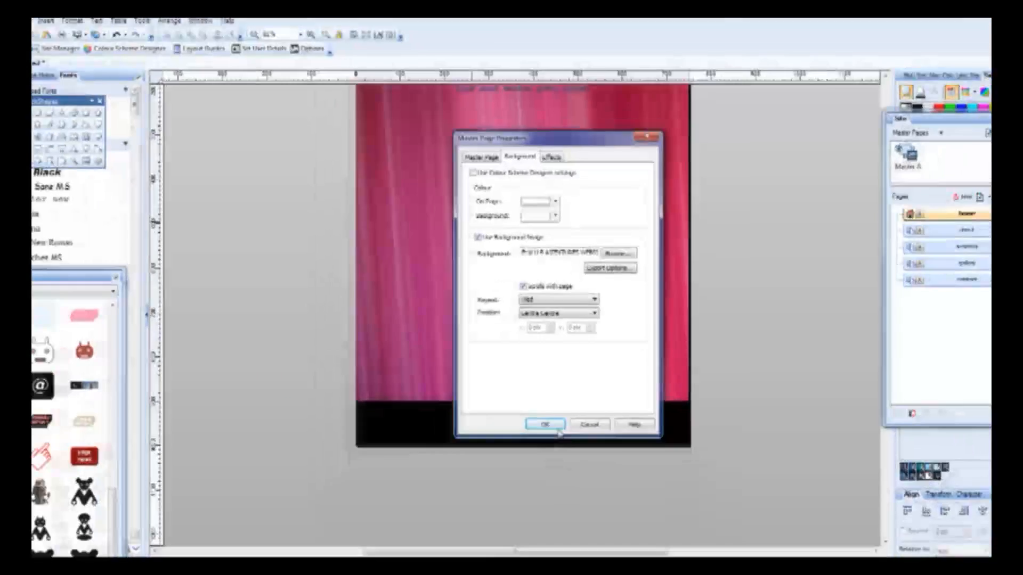
click(536, 424)
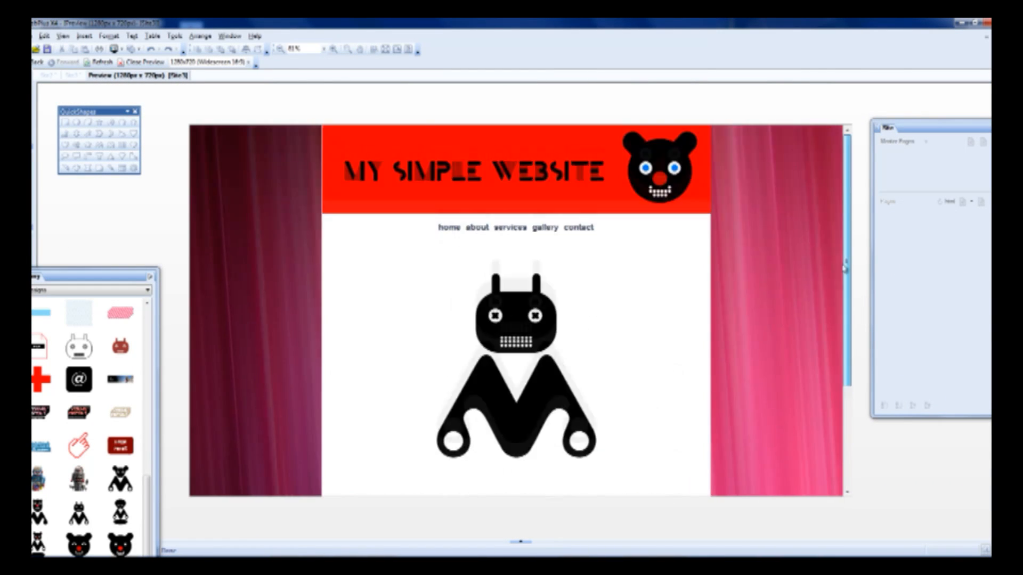
mouse_move(770, 530)
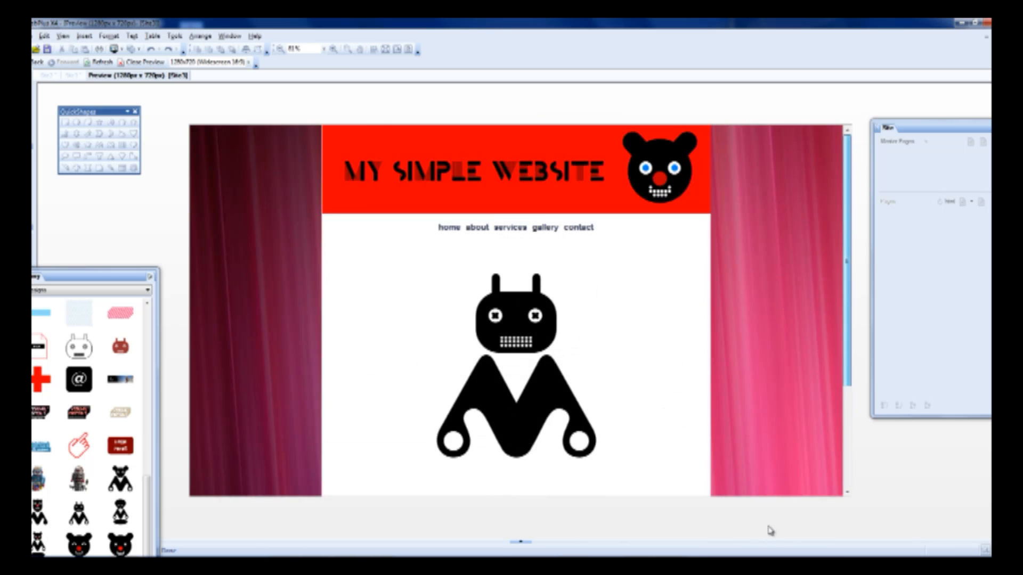
mouse_move(622, 428)
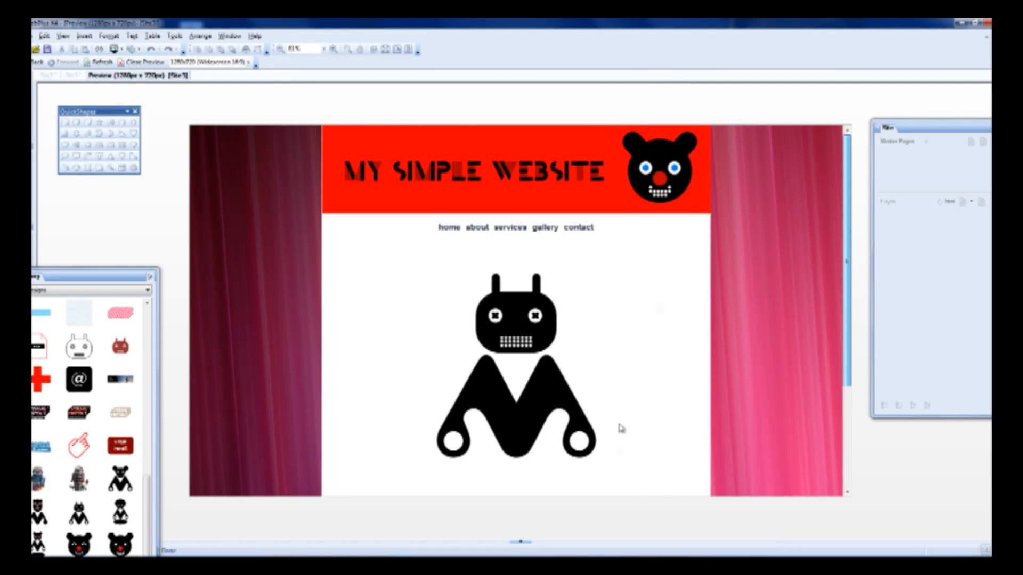
In the preview, follow the contact and home links, then scroll down to the black bottom band.
scroll(down, 3)
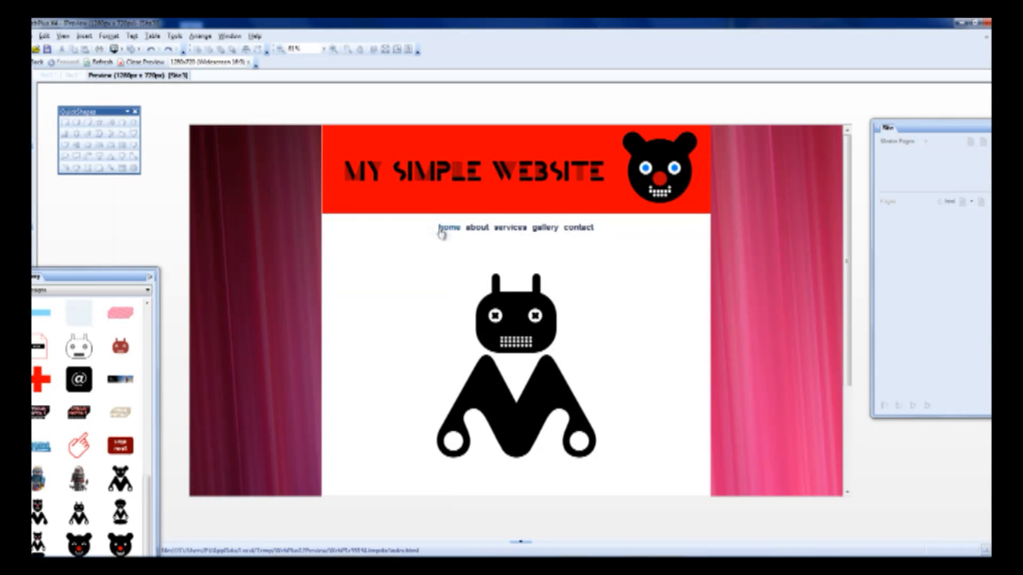
click(578, 228)
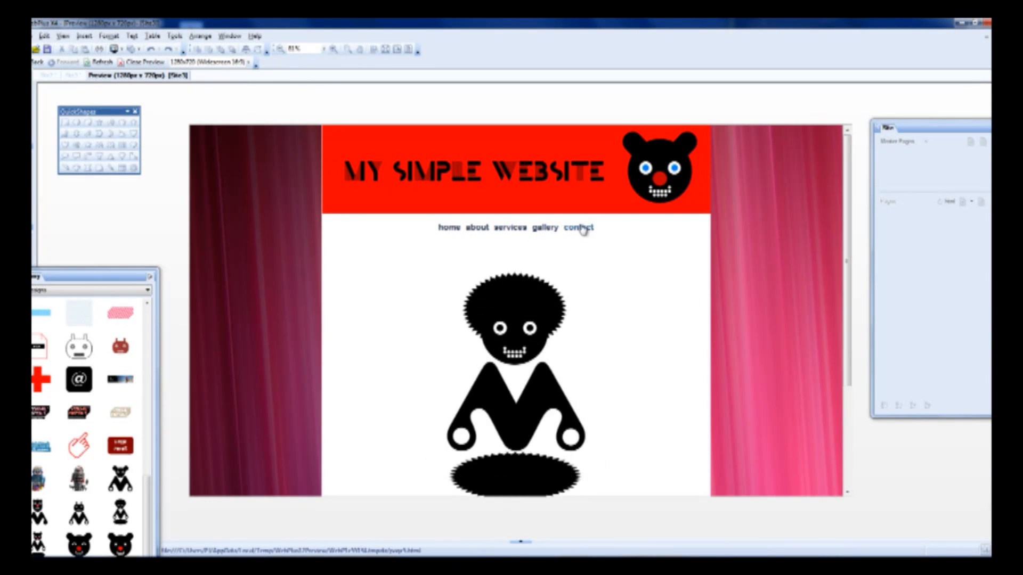
click(476, 227)
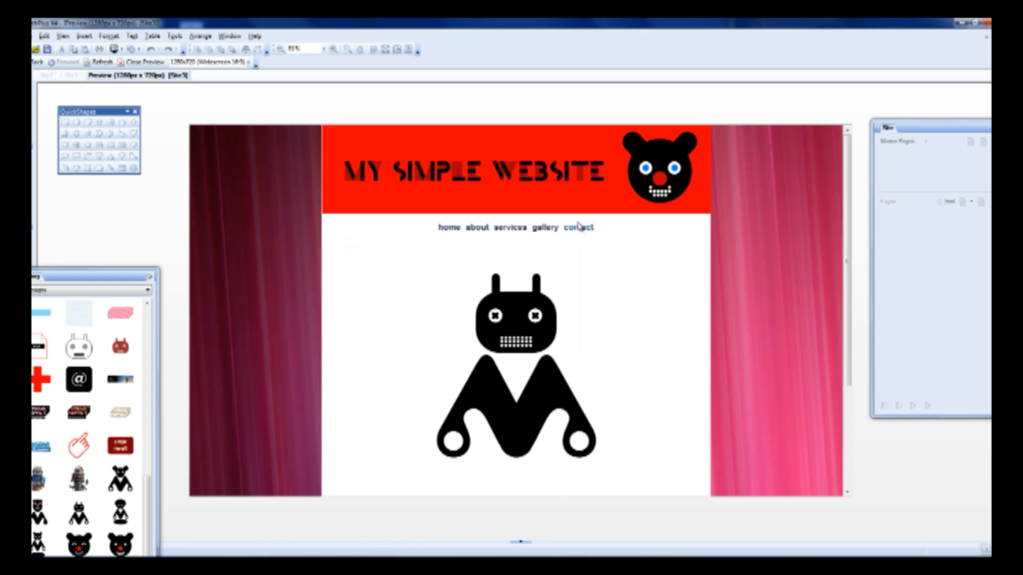
mouse_move(756, 179)
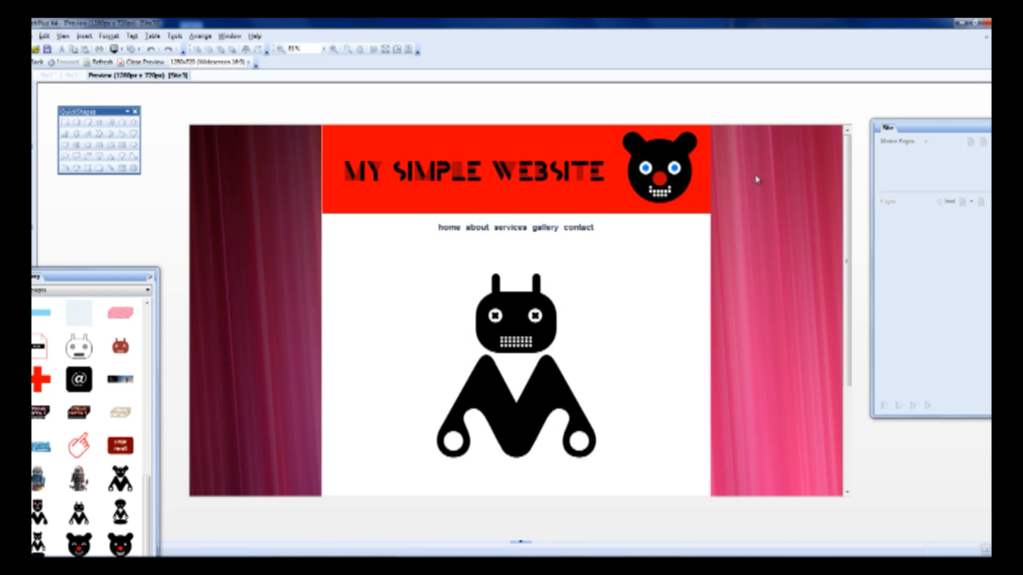
scroll(down, 3)
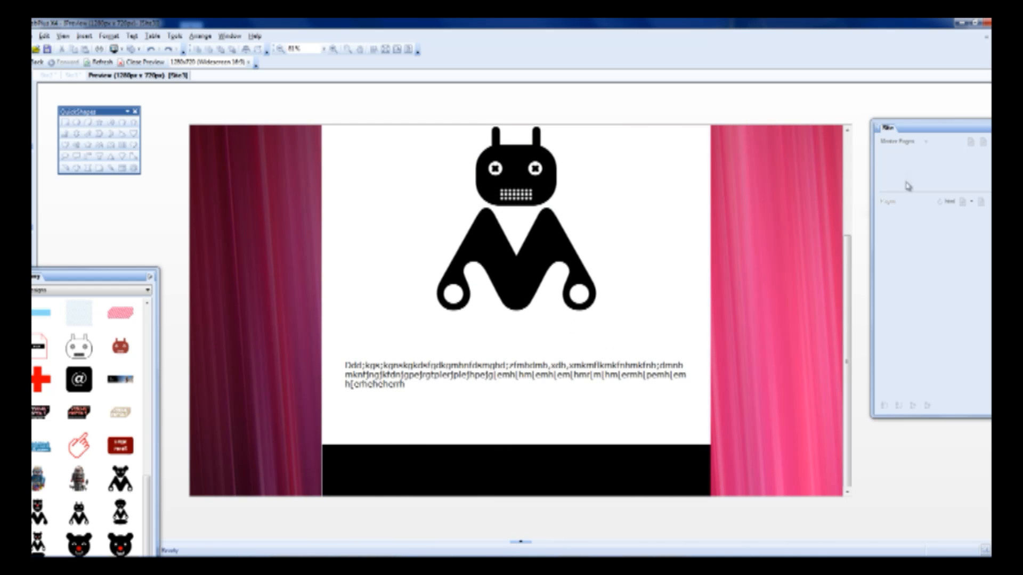